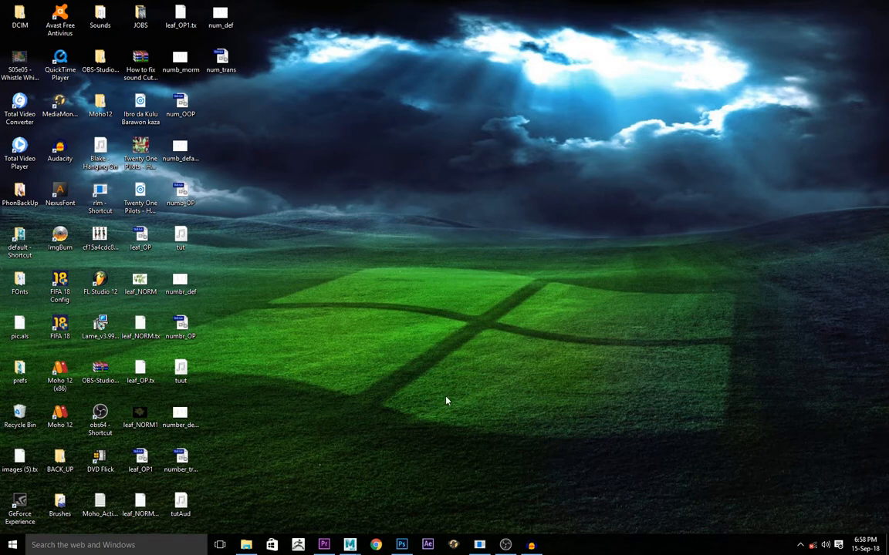
Bring the running Photoshop window with the digit artwork to the front
left_click(402, 544)
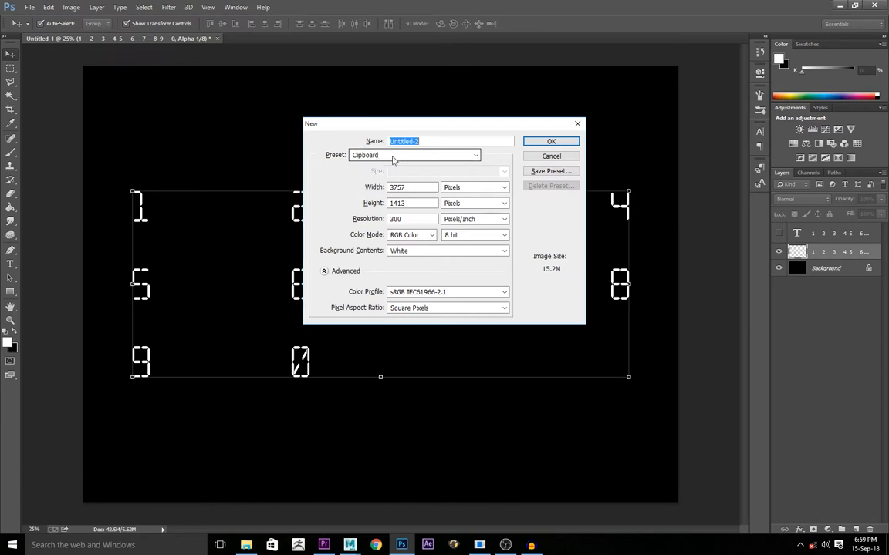
Create a blank white 15×11-inch document and close the old digit document without saving
left_click(414, 155)
type("15")
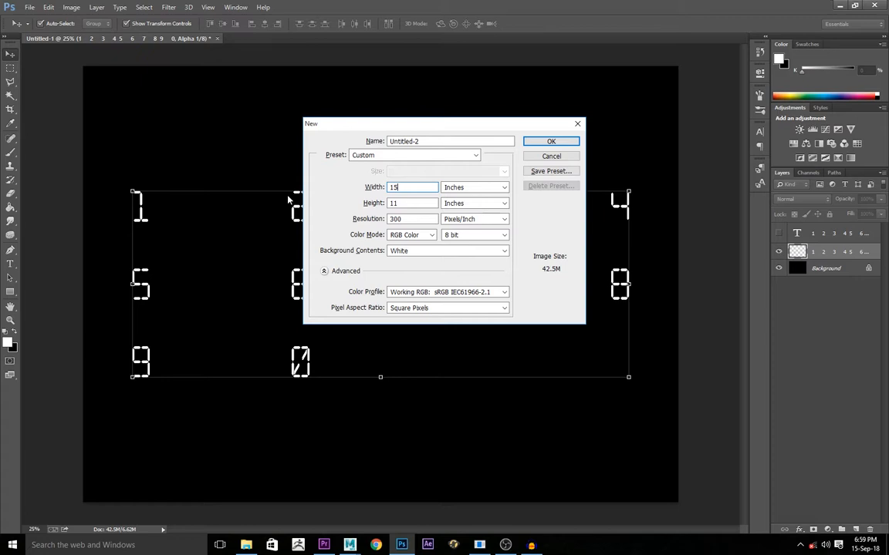
left_click(551, 141)
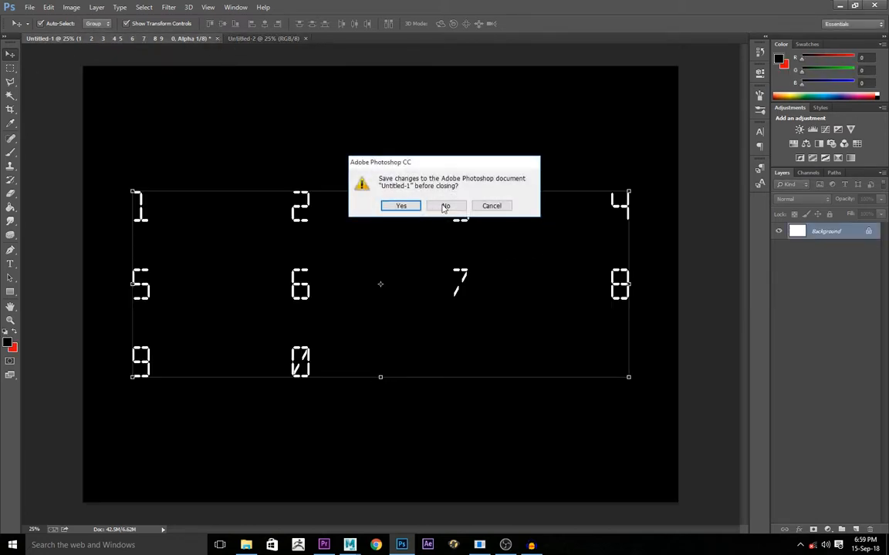
left_click(446, 206)
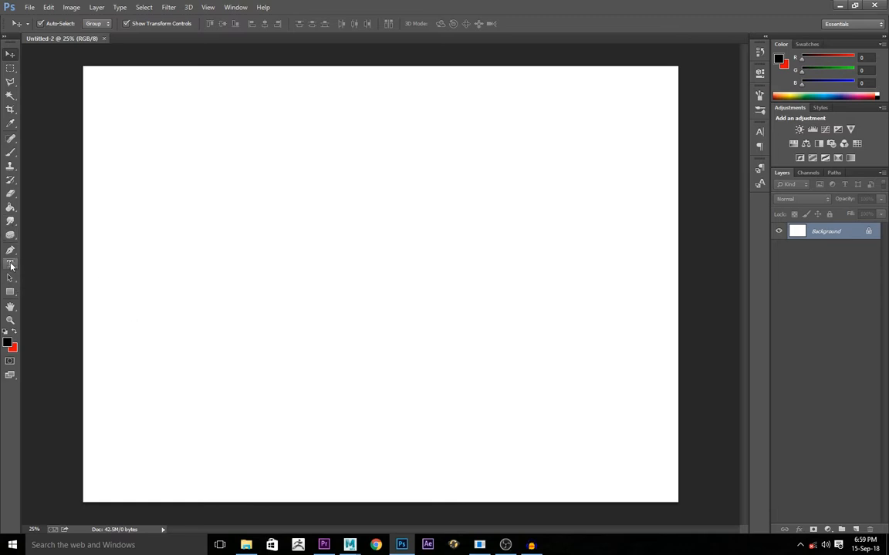
mouse_move(11, 264)
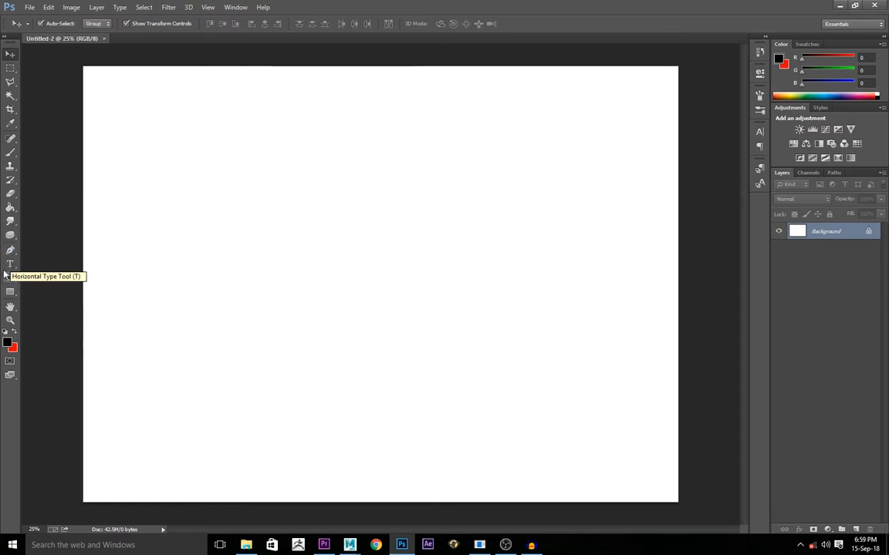
Add a red text layer of the digits 1 through 0 on the canvas
left_click(10, 263)
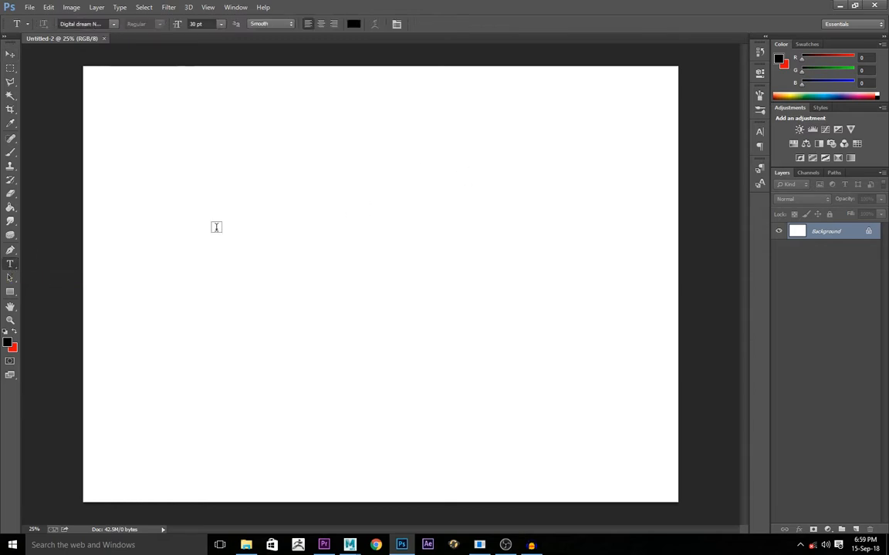
left_click(209, 225)
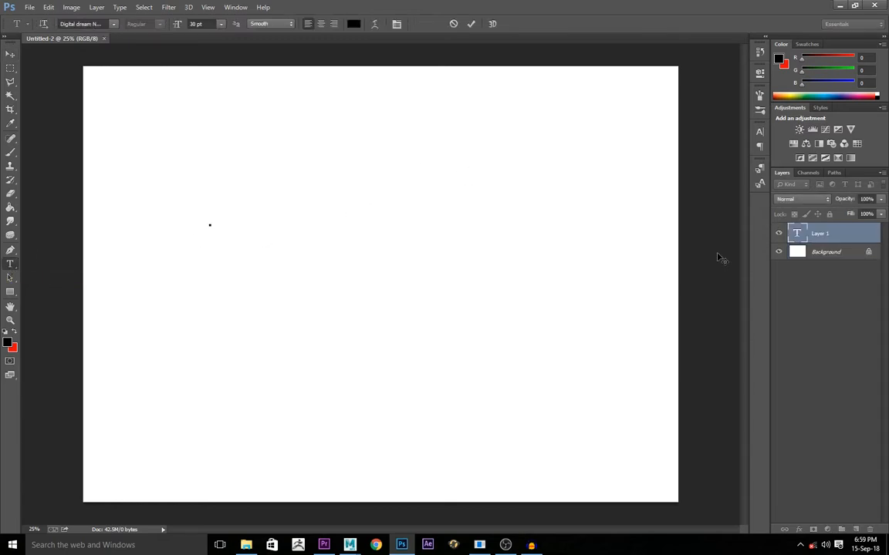
left_click(209, 224)
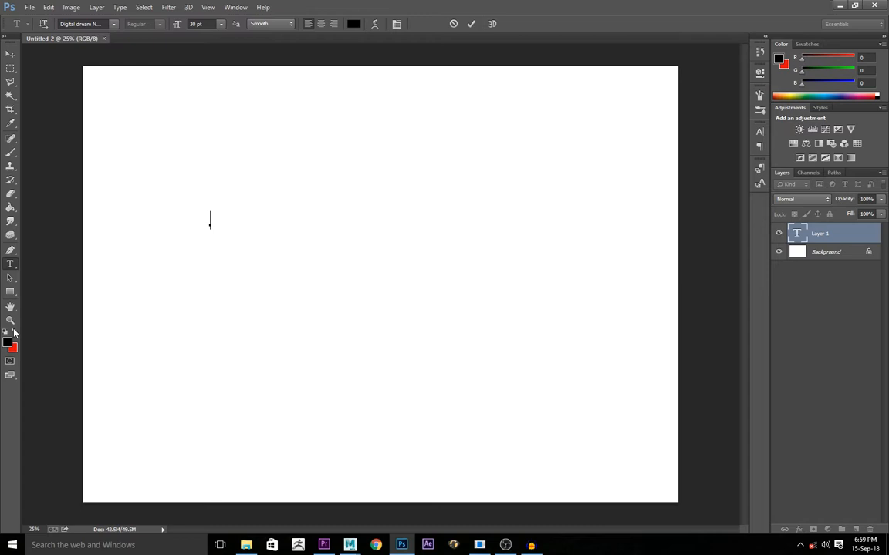
left_click(9, 341)
type("1 2 3 4 5 6 7 8 9 0")
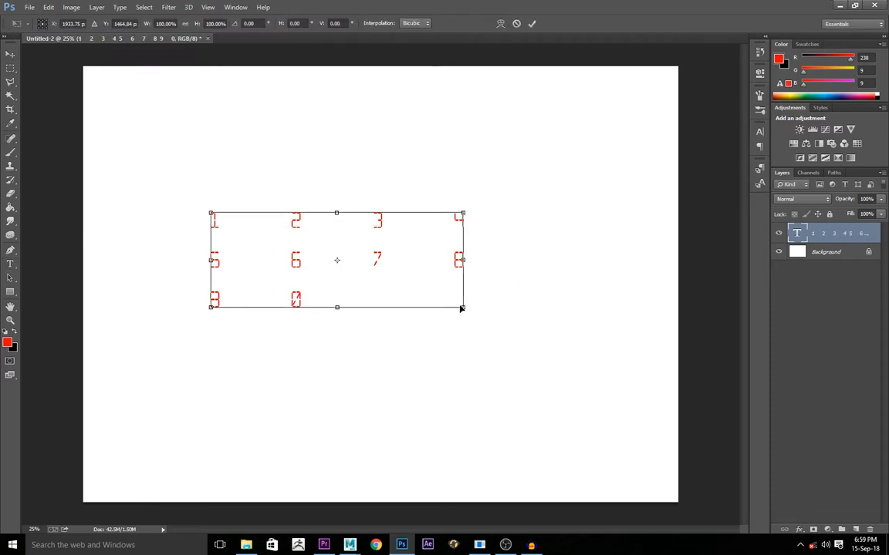
Scale the digit block to about 186% and commit the transform
left_click_drag(463, 309, 630, 370)
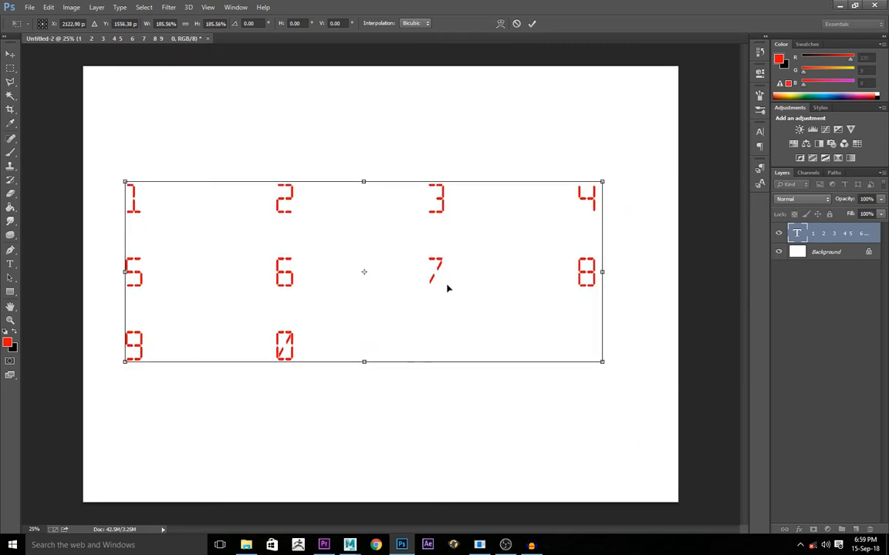
left_click(531, 23)
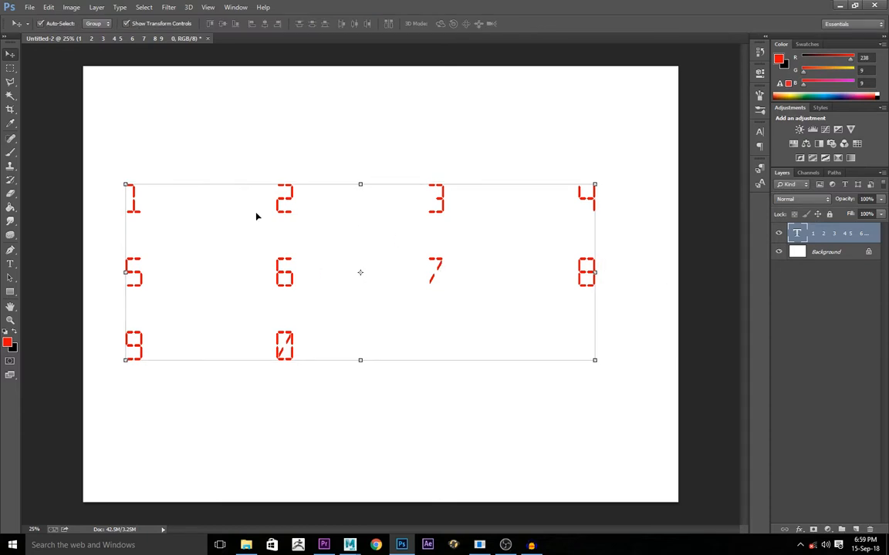
mouse_move(208, 327)
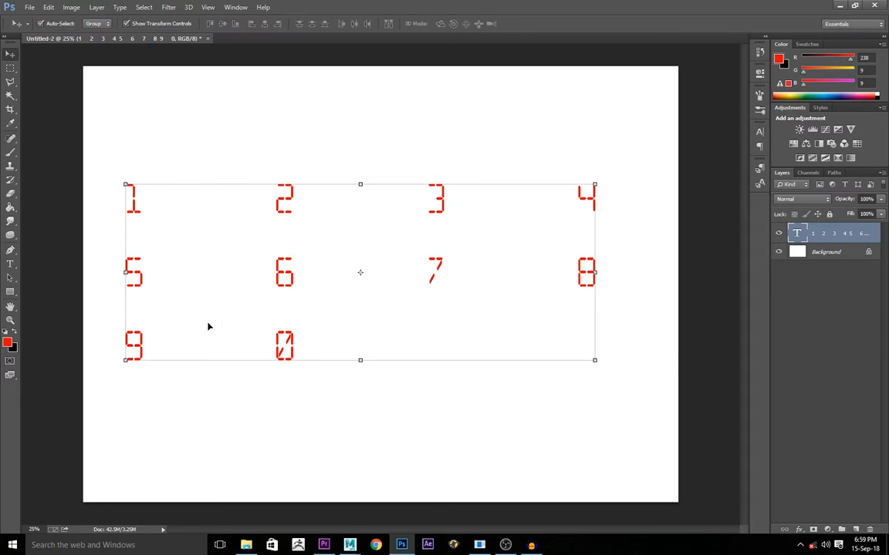
mouse_move(311, 321)
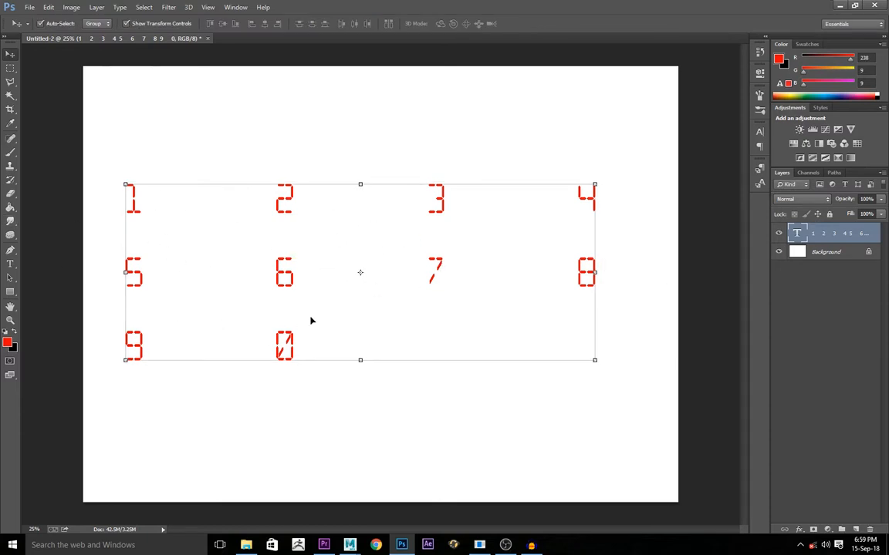
mouse_move(322, 325)
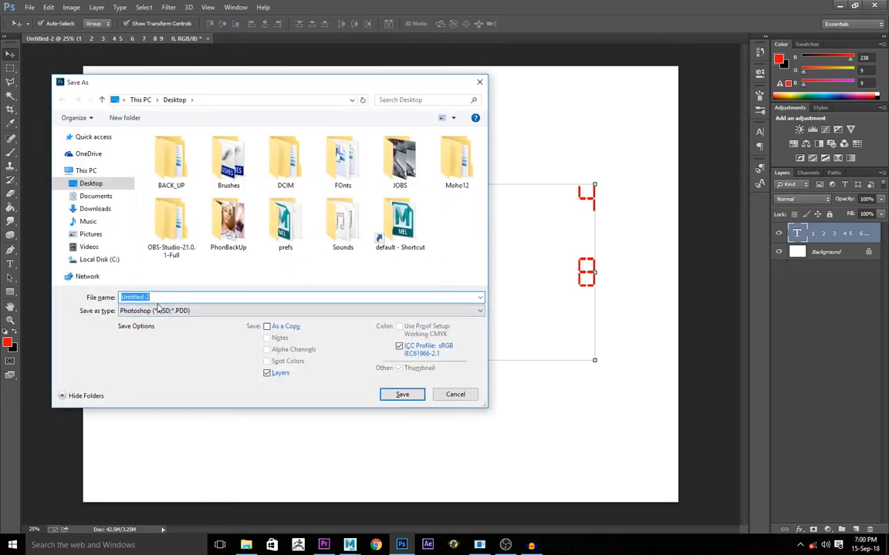
Save the digits as maximum-quality JPEG numbers_def on the Desktop
type("numbers_def")
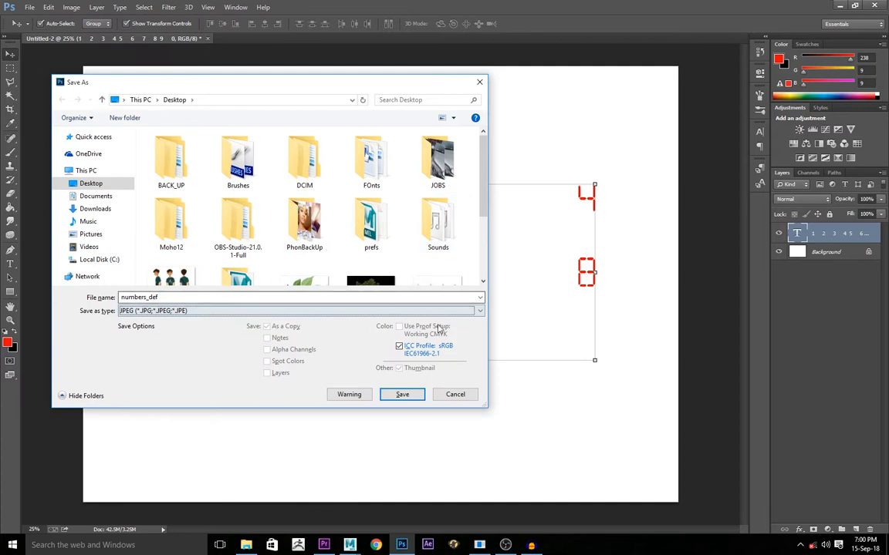
left_click(402, 394)
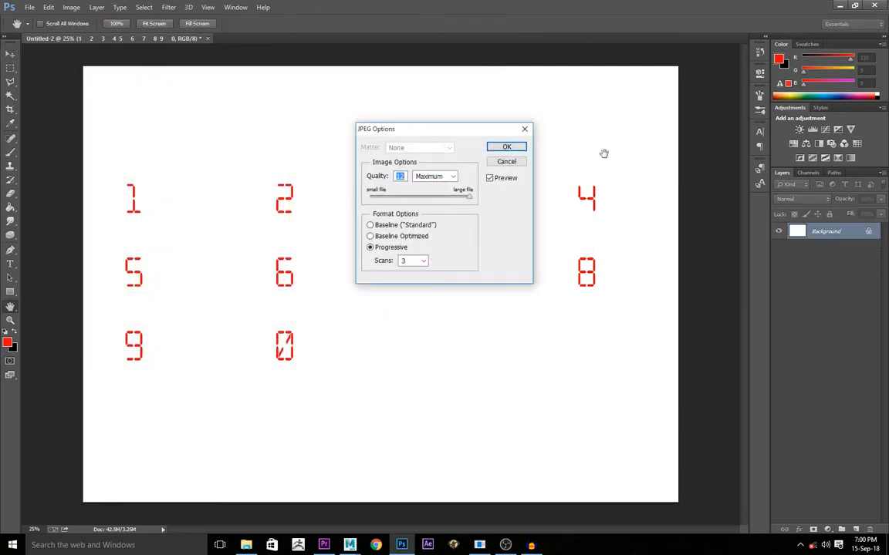
left_click(506, 146)
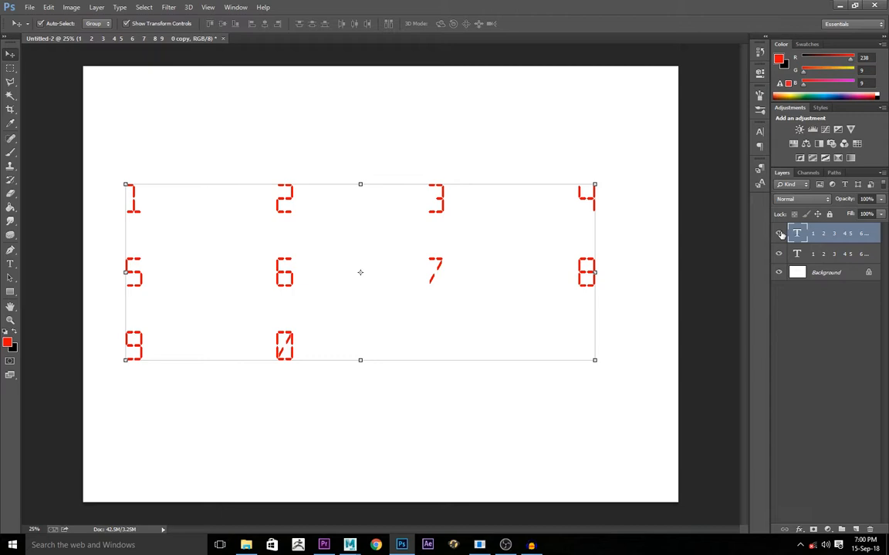
Rasterize the duplicated text layer and lighten it to white with Lightness +100
right_click(833, 234)
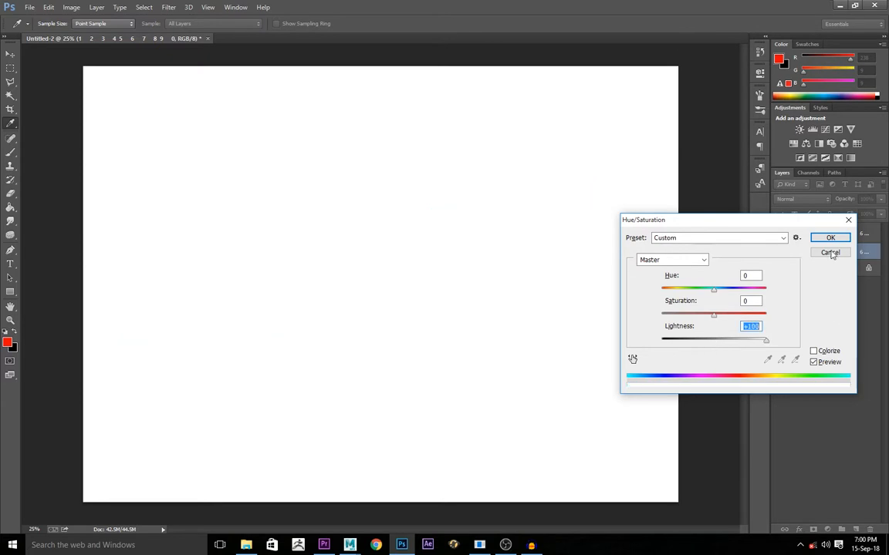
left_click(830, 253)
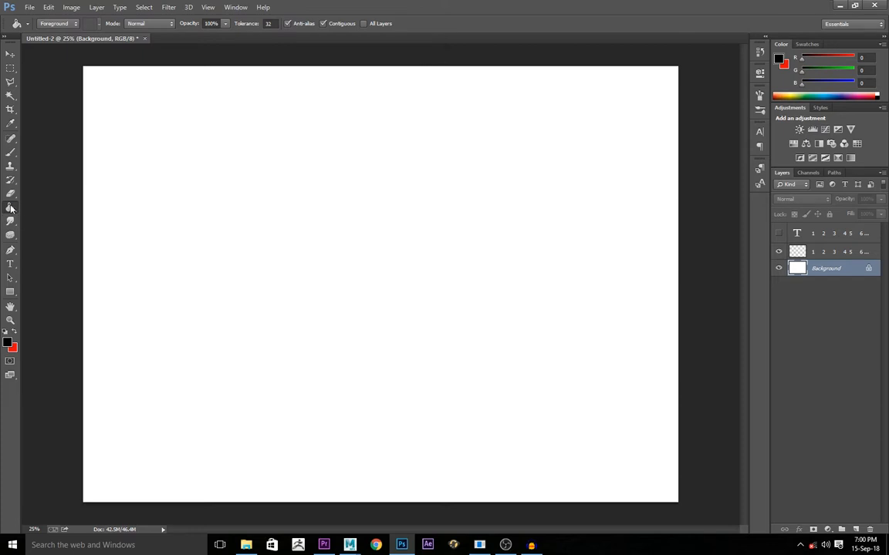
mouse_move(351, 302)
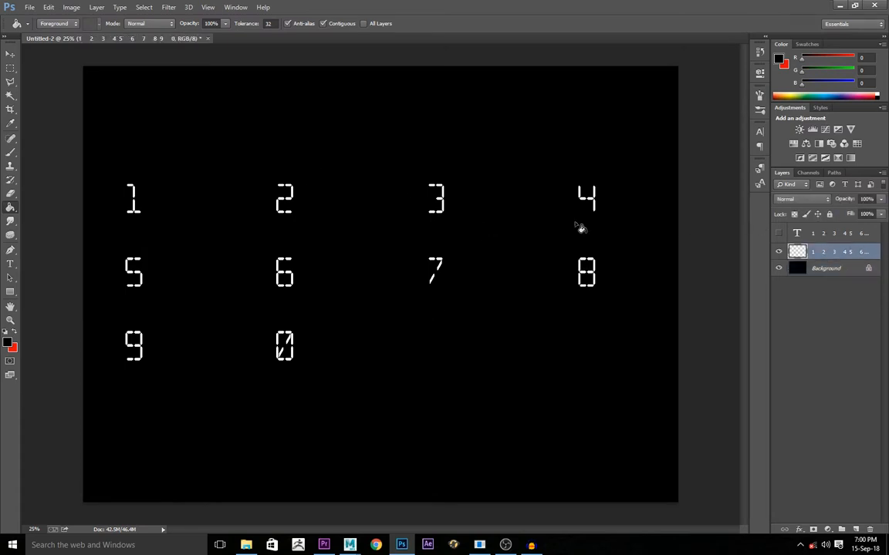
Copy the whole canvas and paste the white digits into a new alpha channel
key("ctrl+a")
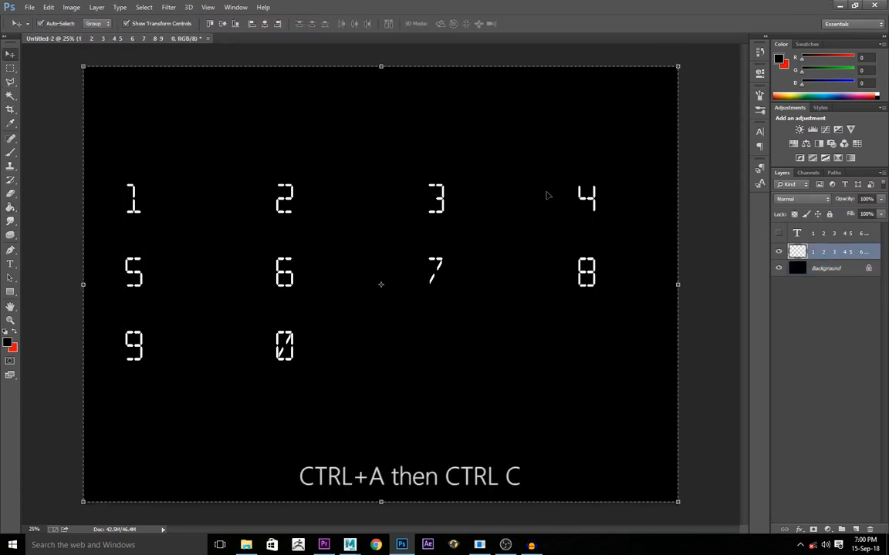
left_click(808, 172)
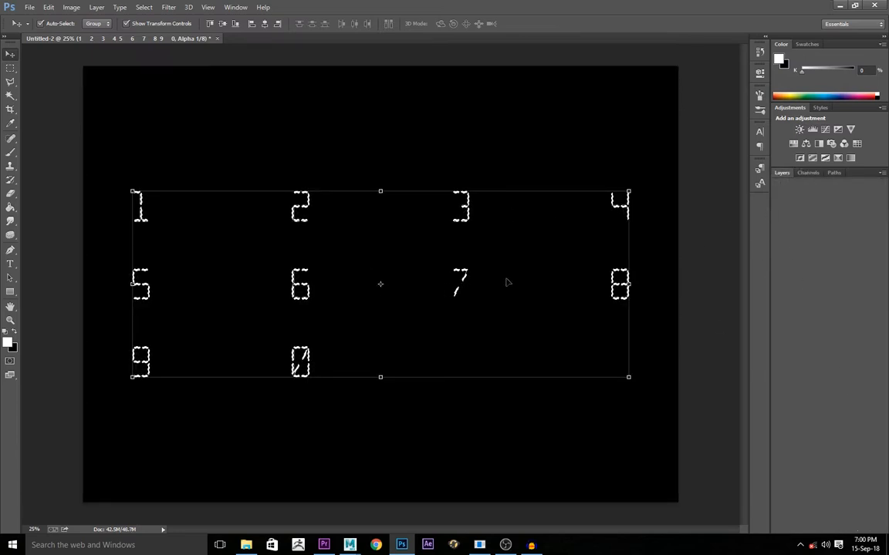
mouse_move(466, 356)
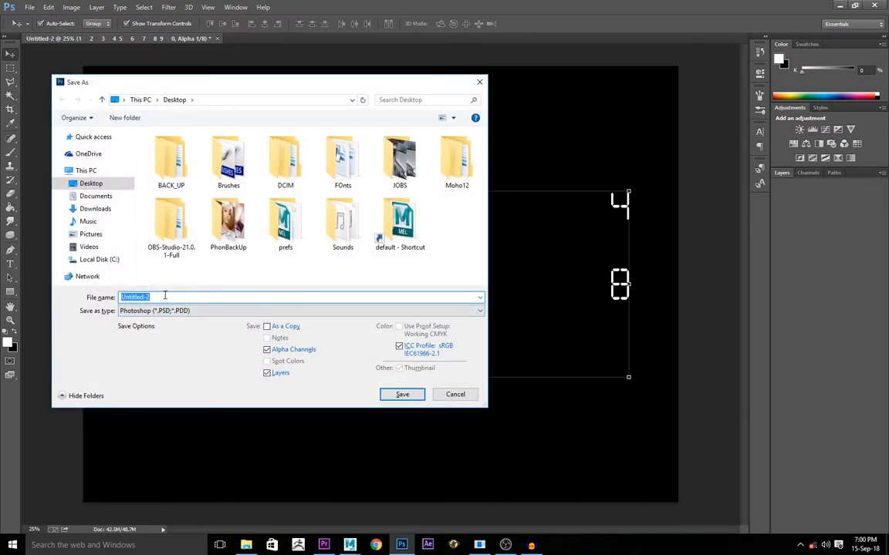
Save the digit sheet as 24-bit Targa numbers_trans, then minimize Photoshop
left_click(479, 310)
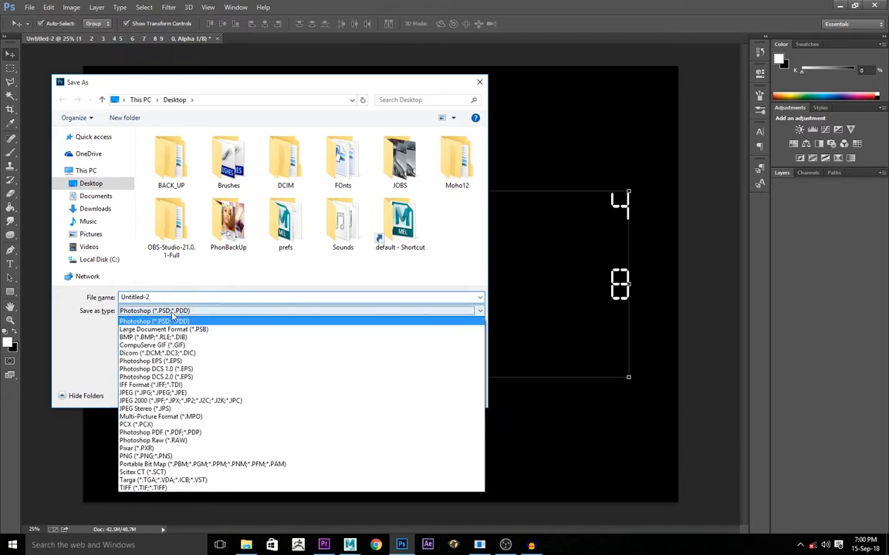
left_click(163, 480)
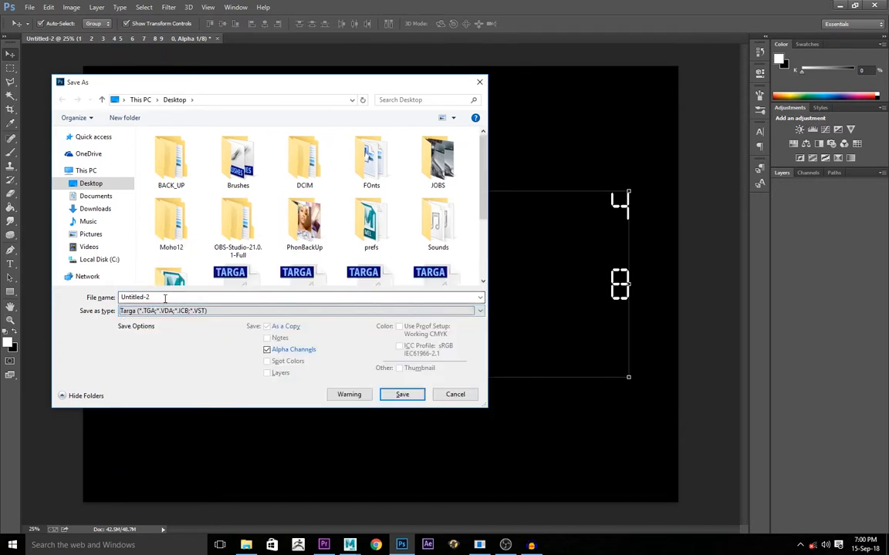
type("numbers_trans")
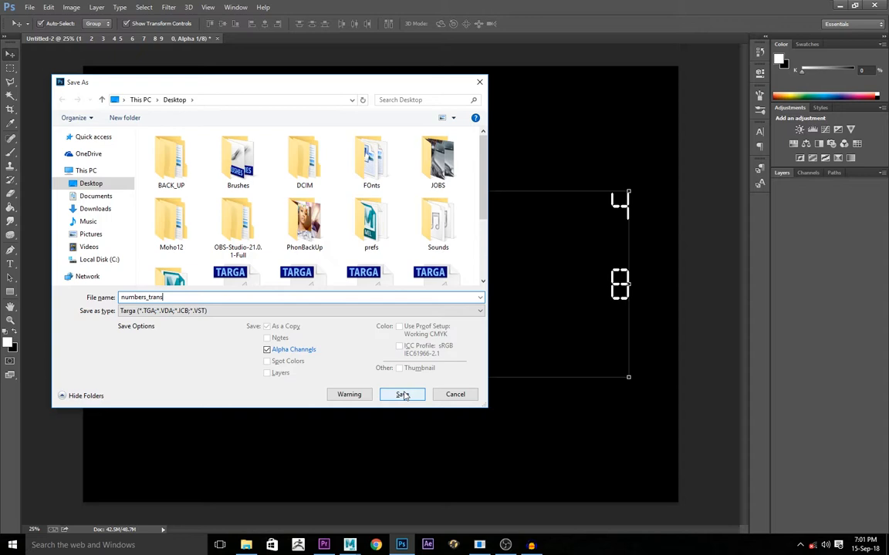
left_click(402, 395)
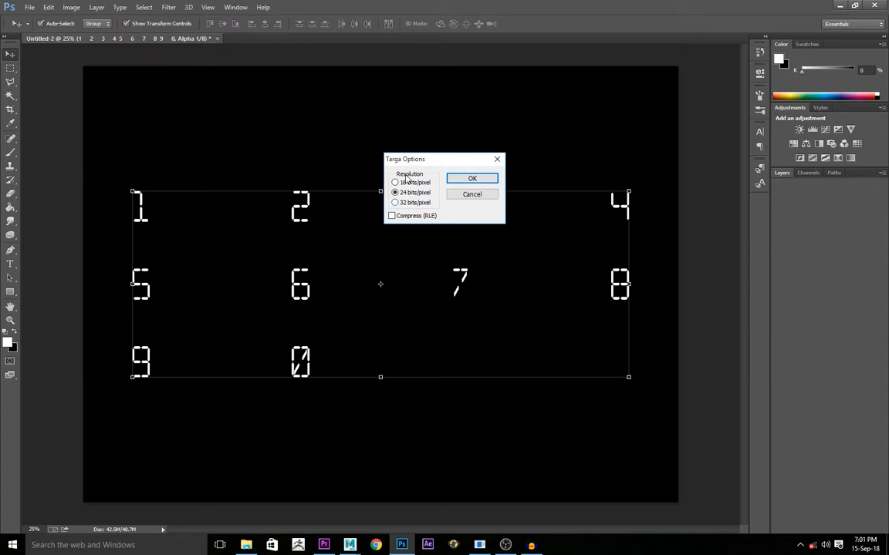
mouse_move(417, 205)
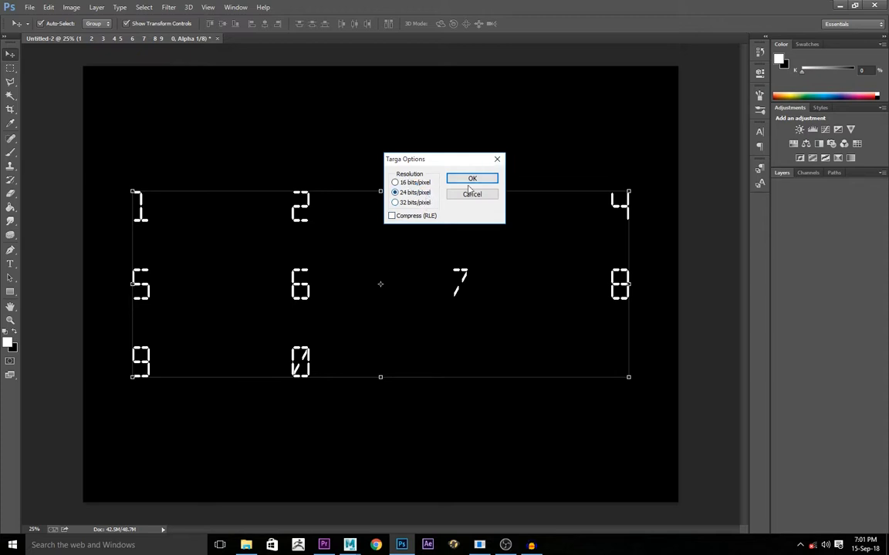
left_click(472, 178)
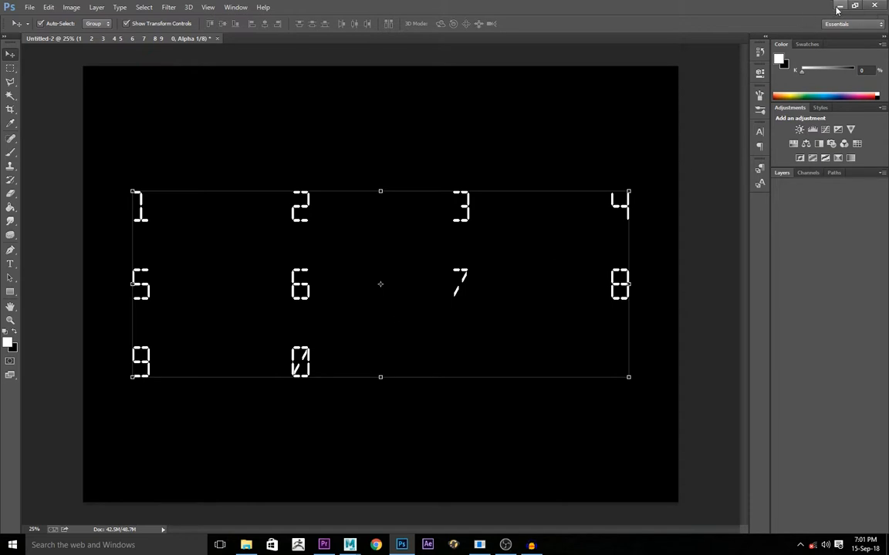
left_click(854, 5)
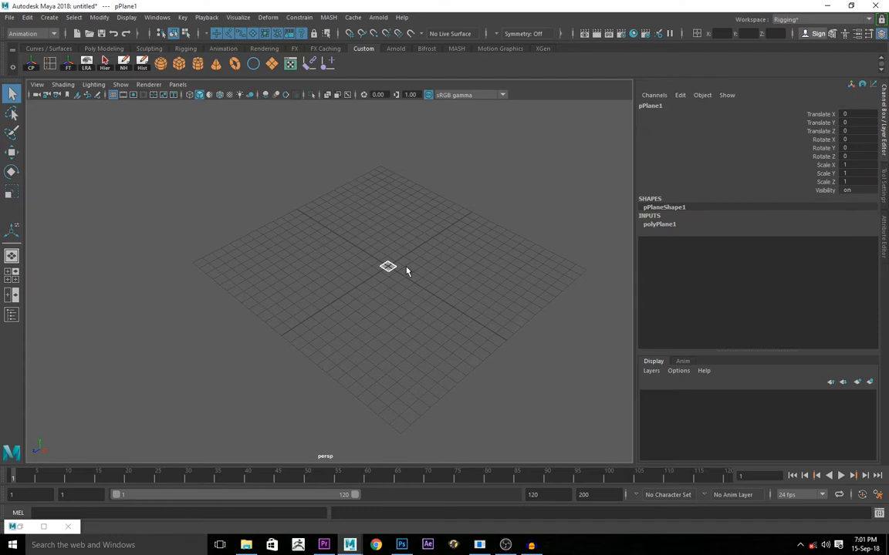
Select the newly created polygon plane at the scene origin
left_click(388, 266)
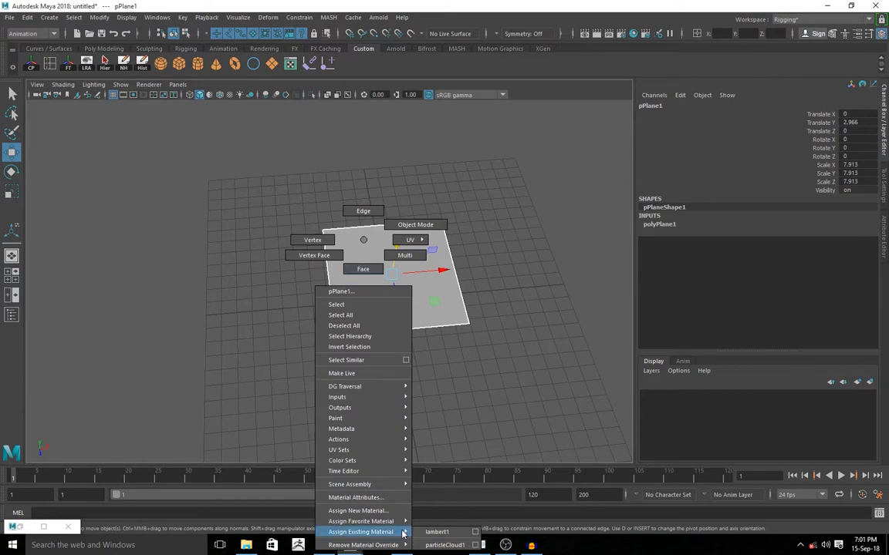
Assign a new aiStandardSurface material to the plane
left_click(357, 511)
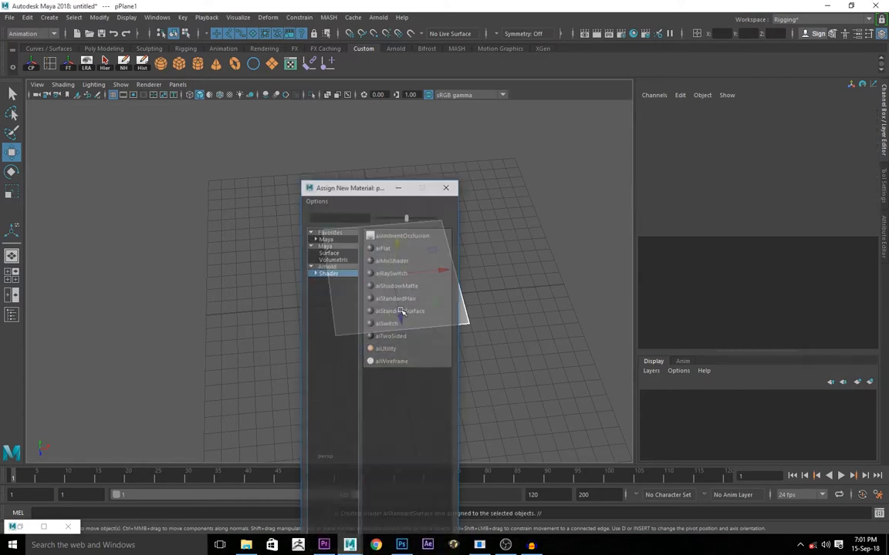
left_click(399, 310)
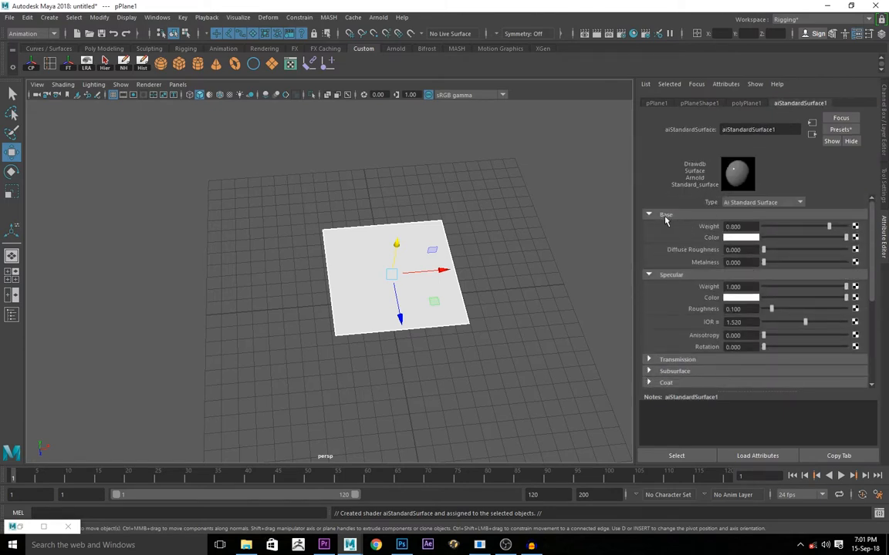
left_click(855, 237)
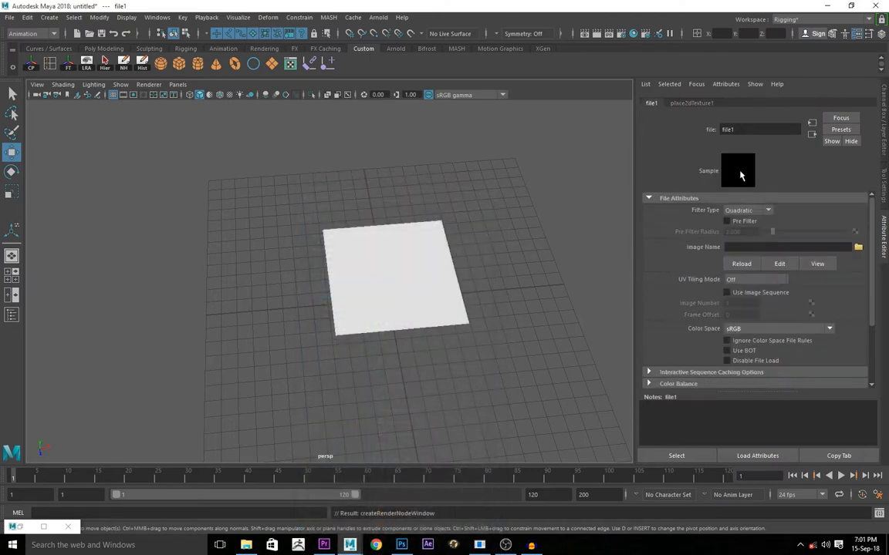
Load numbers_def.jpg from the Desktop as the Base Color file texture
left_click(858, 247)
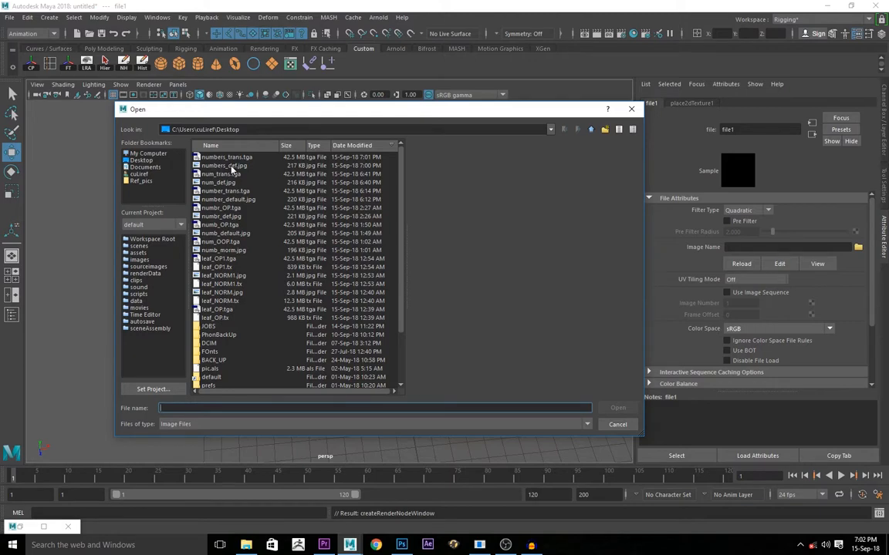
left_click(224, 165)
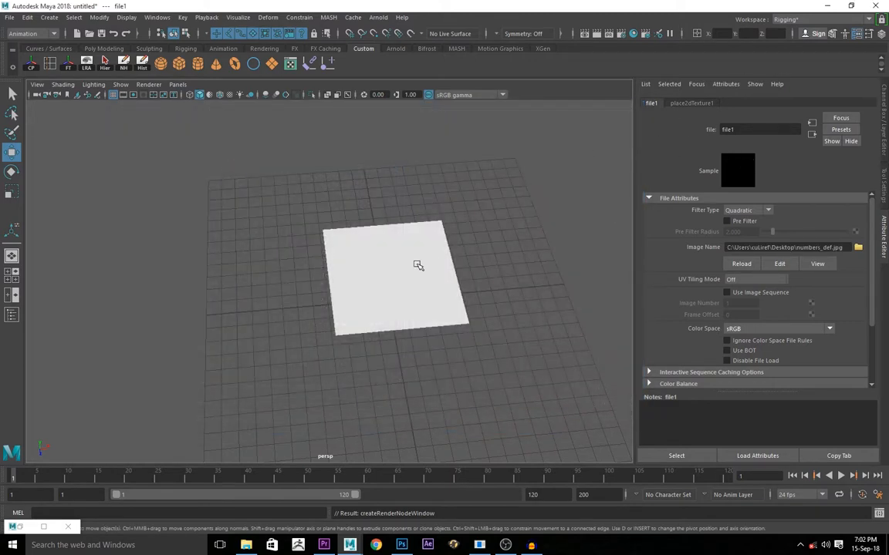
Map a File texture loading numbers_trans.tga into the aiStandardSurface Opacity
left_click(396, 278)
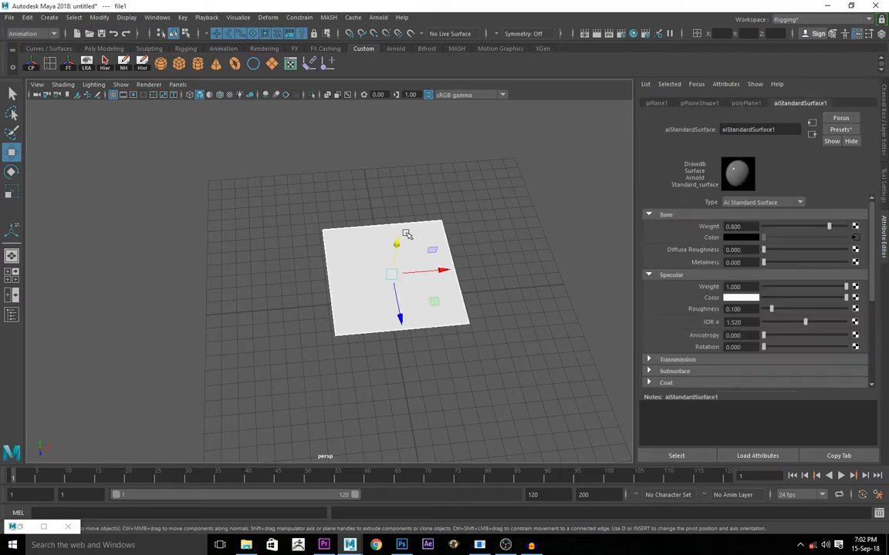
scroll("down", 3)
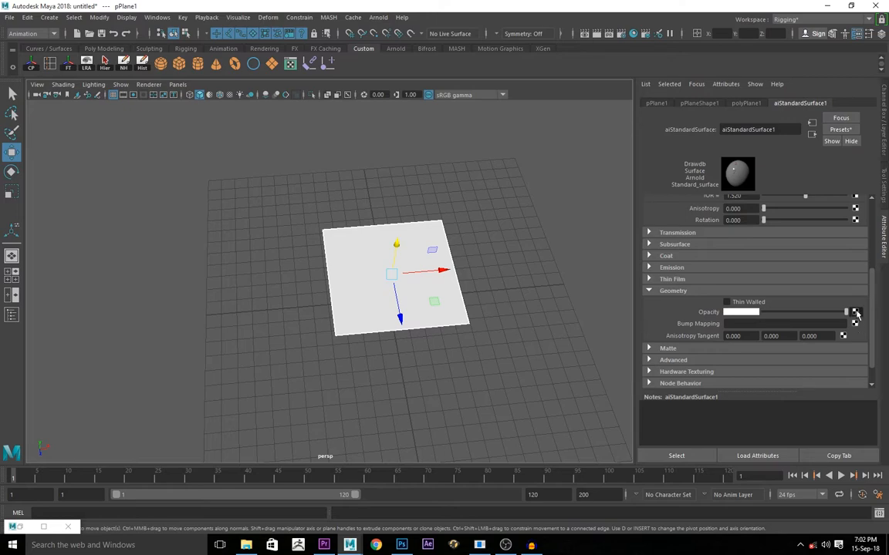
left_click(855, 312)
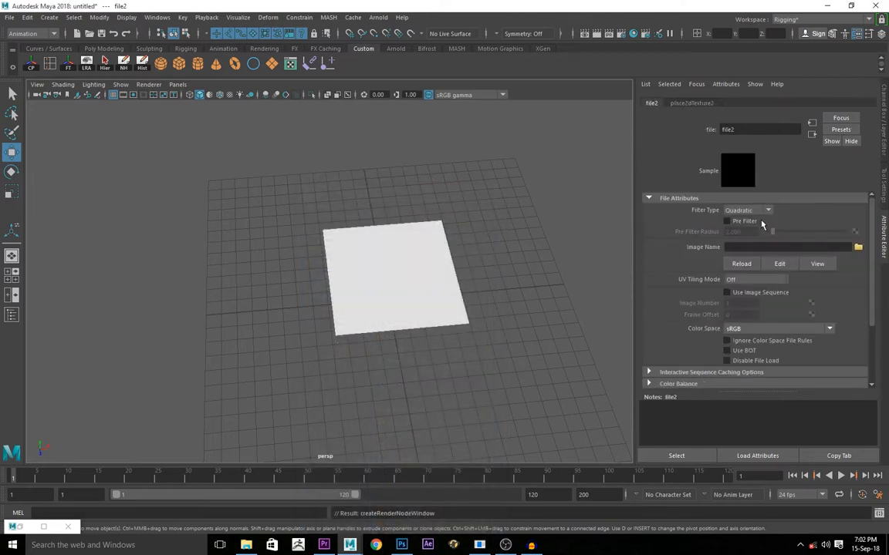
left_click(858, 247)
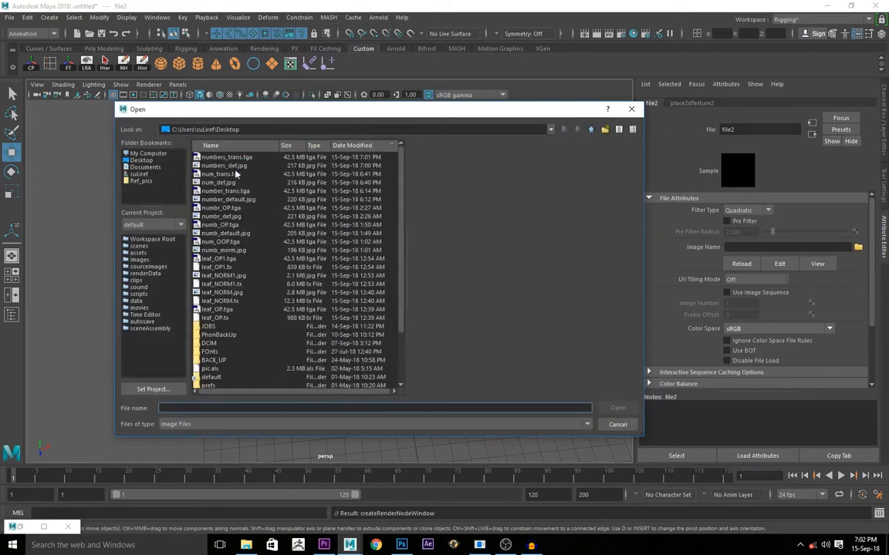
left_click(226, 157)
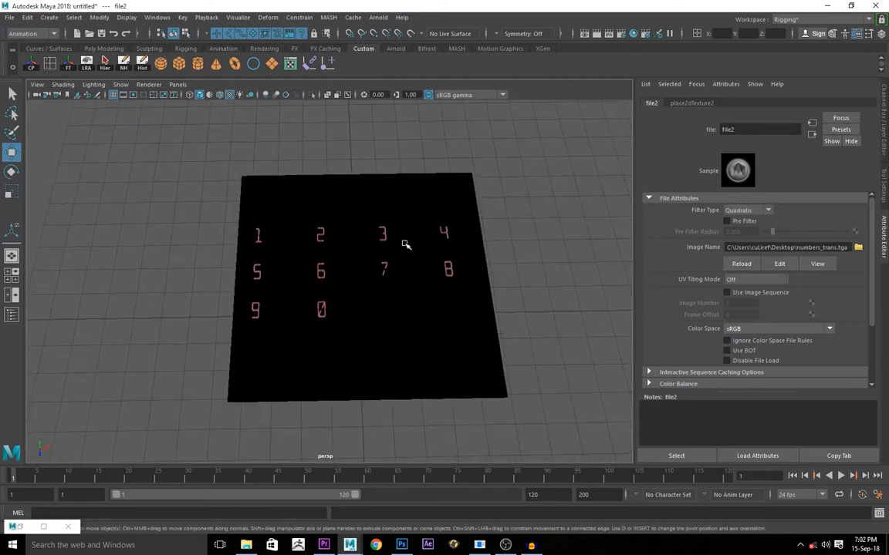
Select the textured plane, switch to the Modeling menu set, and enable UV Shell selection
left_click(367, 309)
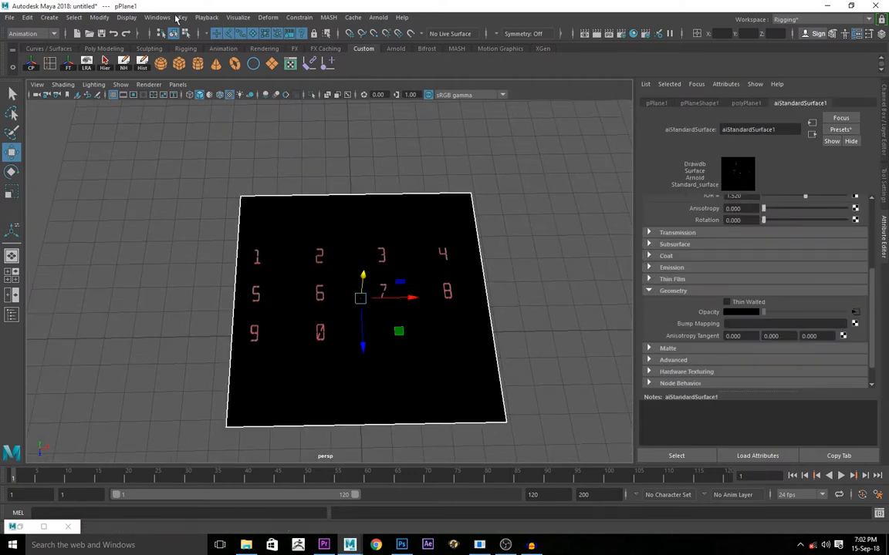
left_click(31, 33)
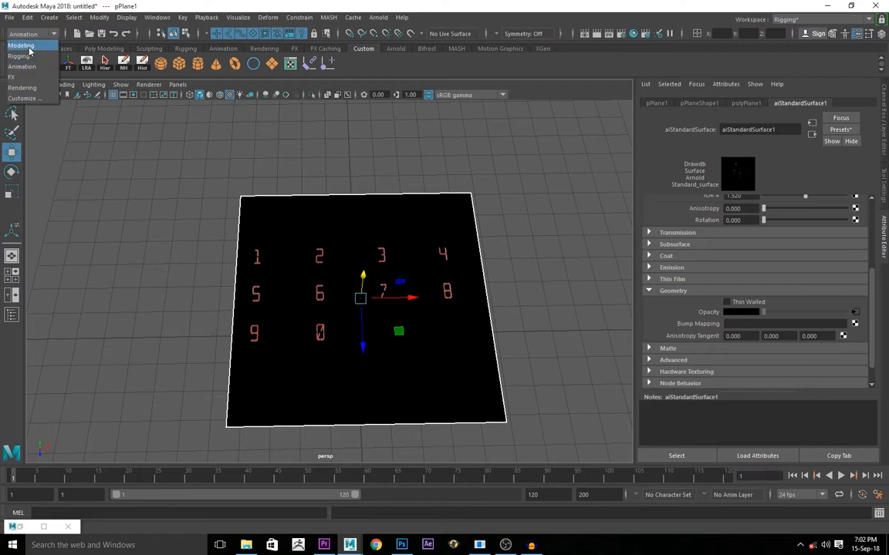
left_click(22, 46)
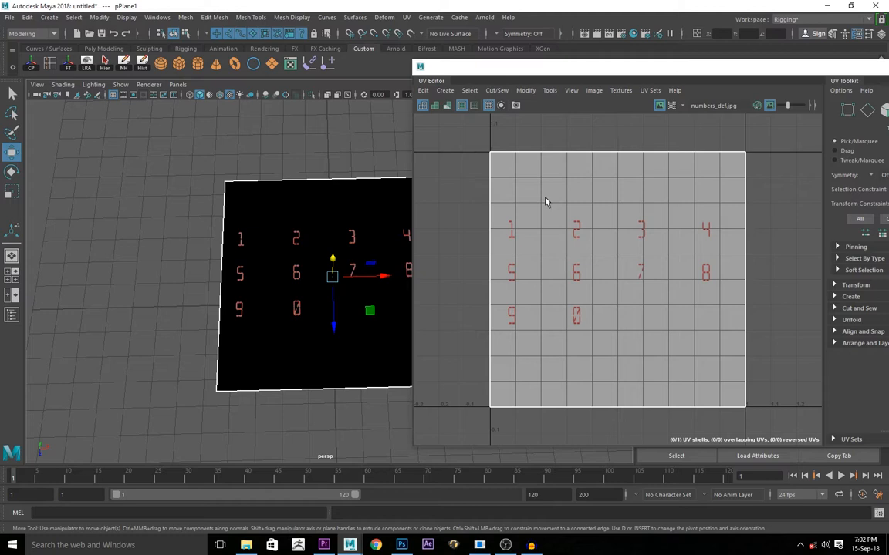
right_click(546, 199)
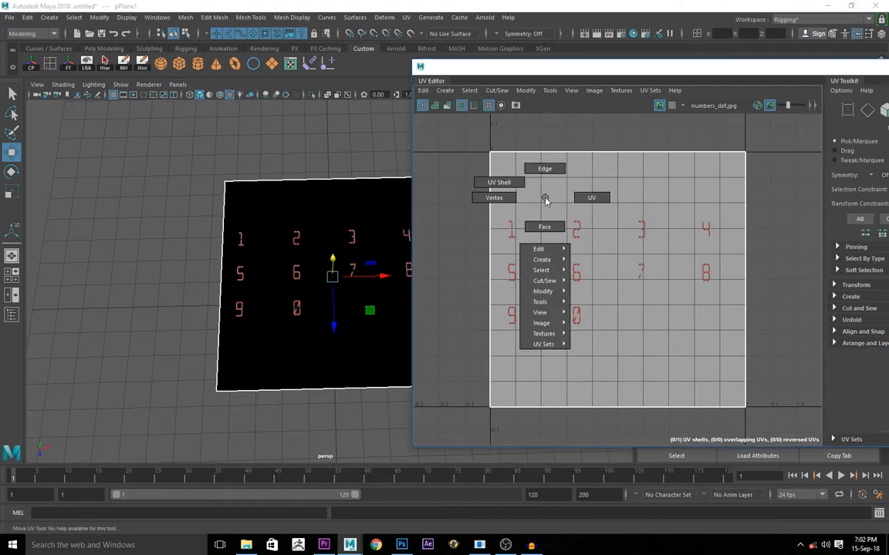
mouse_move(499, 182)
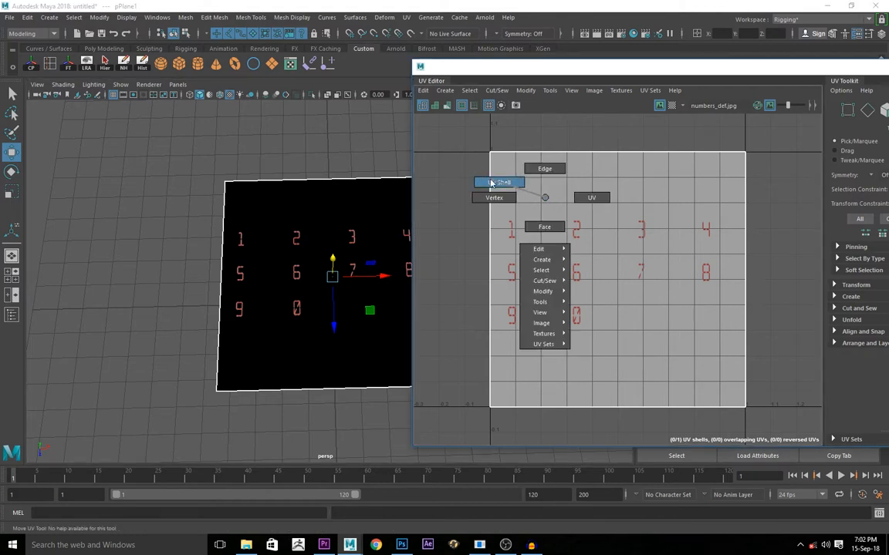
left_click(499, 183)
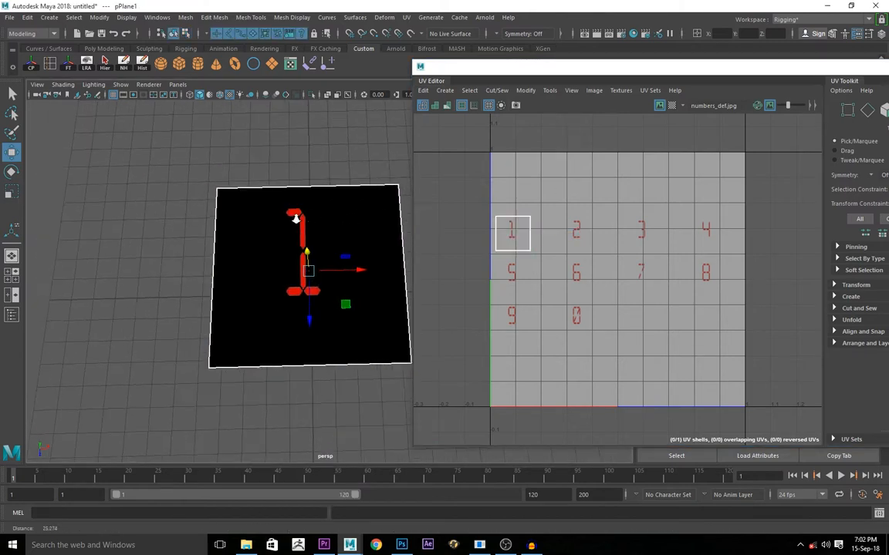
Adjust the digit-1 UV shell, then select further digit planes and enter UV Shell mode
left_click_drag(307, 273, 270, 273)
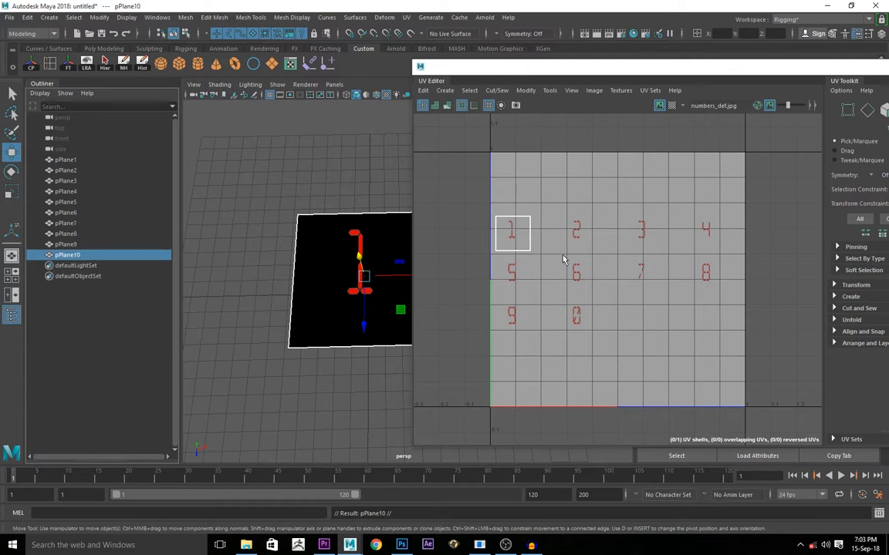
mouse_move(551, 256)
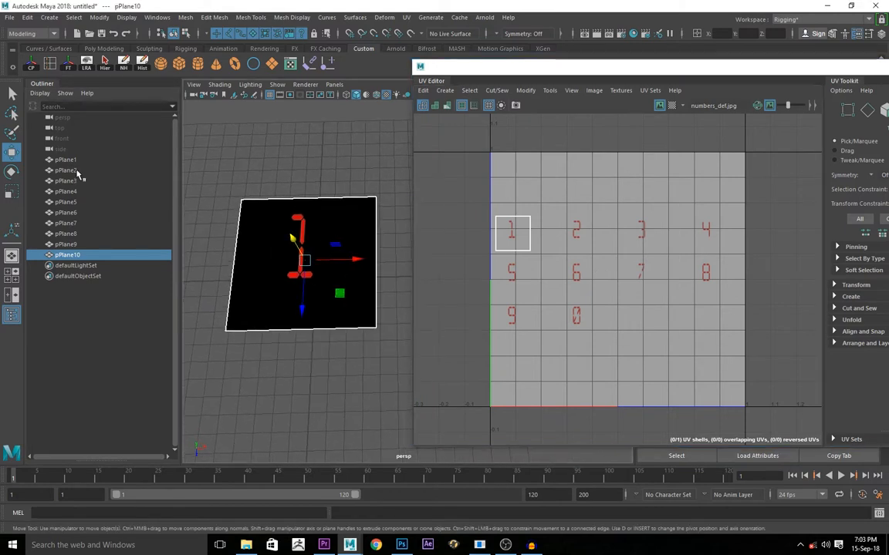
left_click(65, 160)
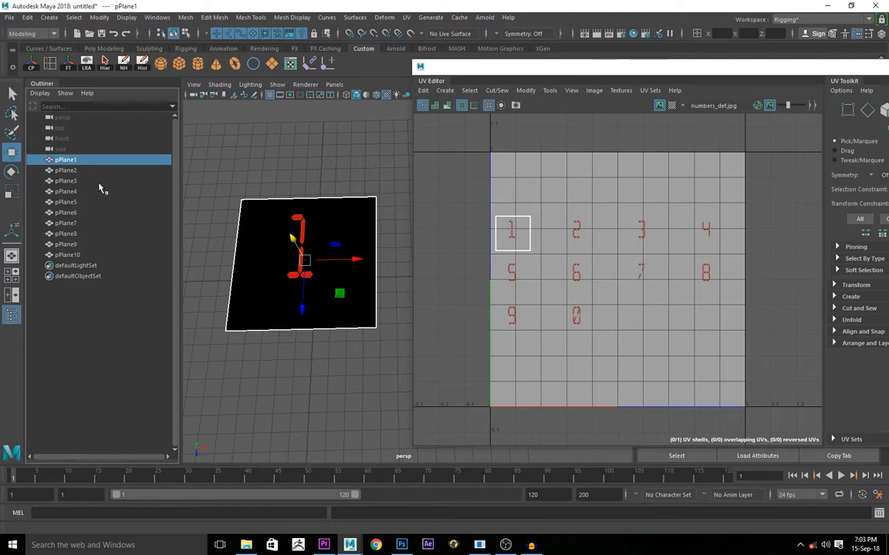
left_click(65, 169)
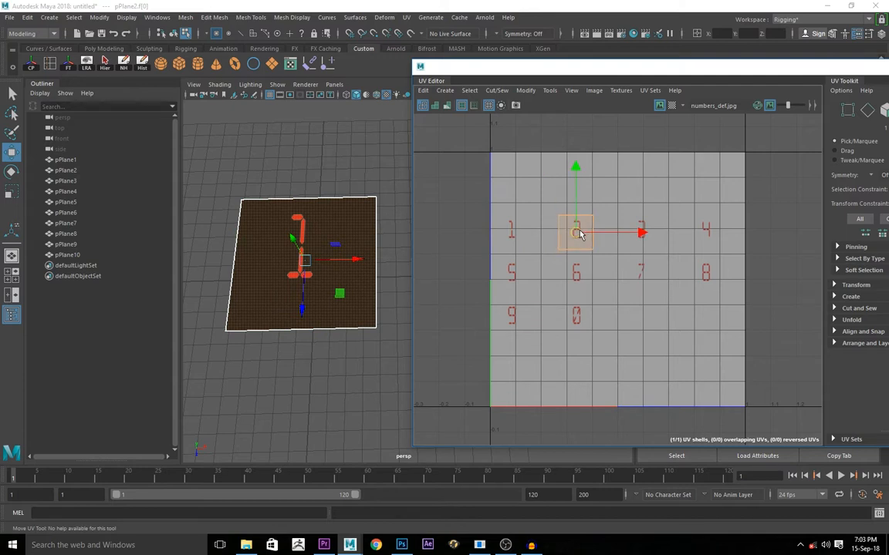
right_click(523, 227)
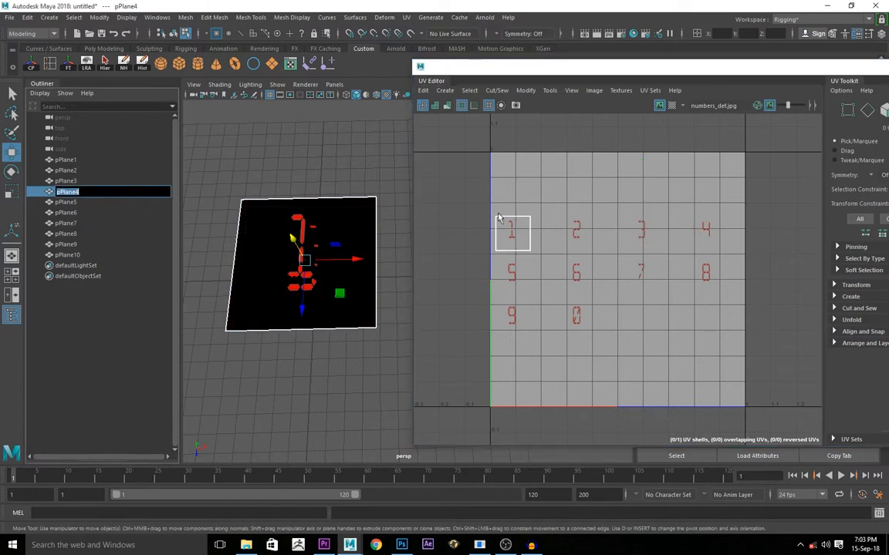
left_click(512, 232)
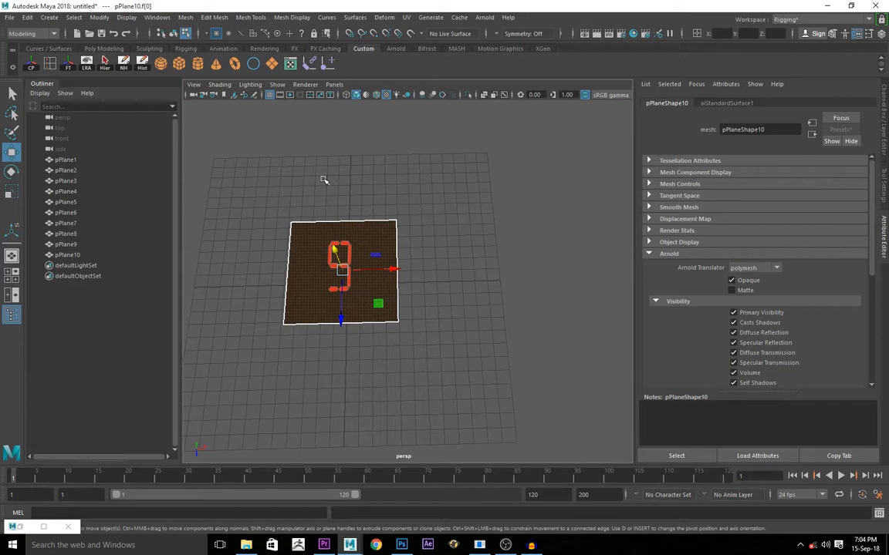
left_click(48, 17)
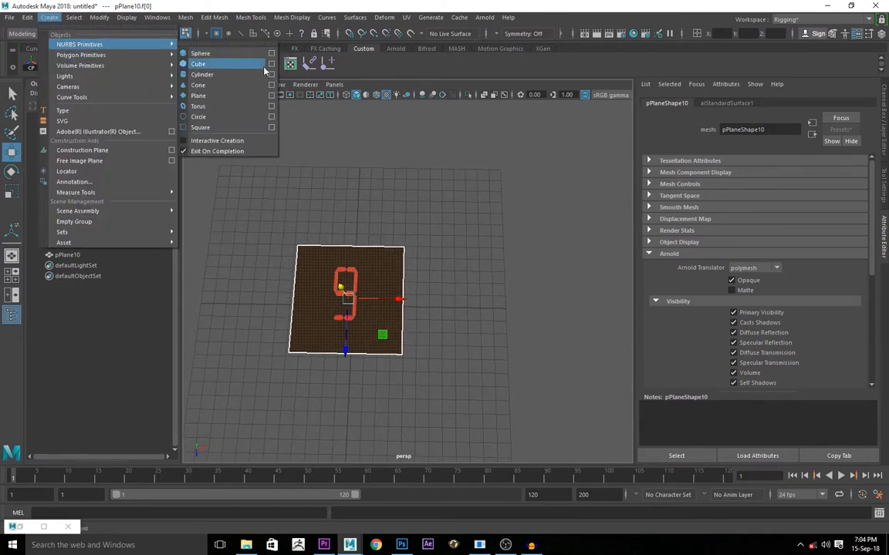
left_click(198, 116)
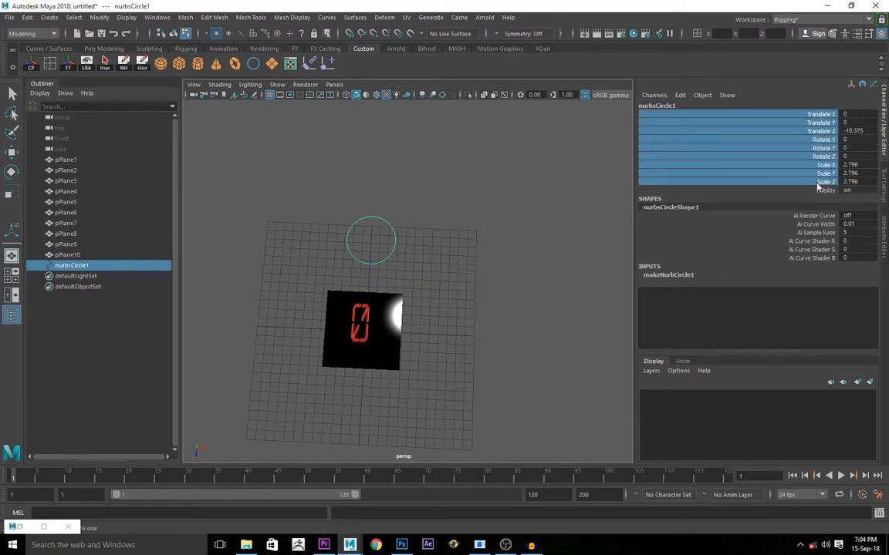
mouse_move(315, 219)
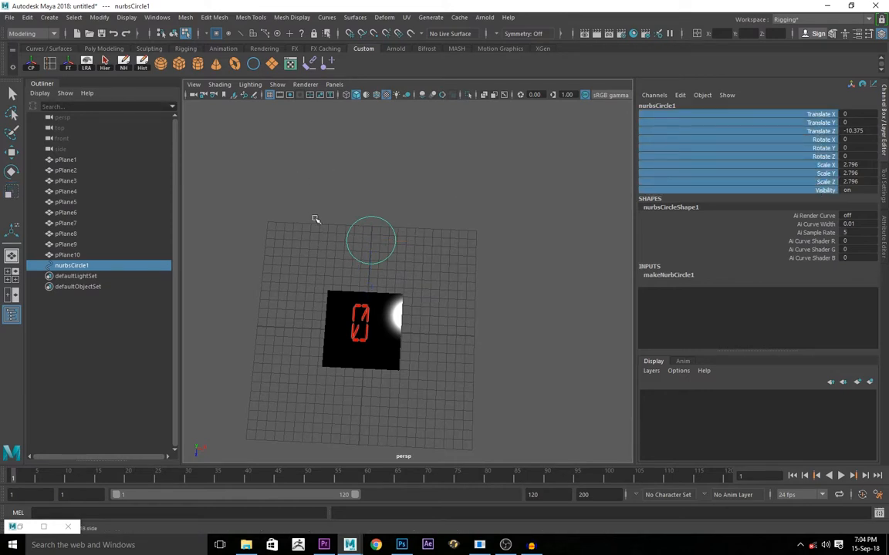
mouse_move(345, 218)
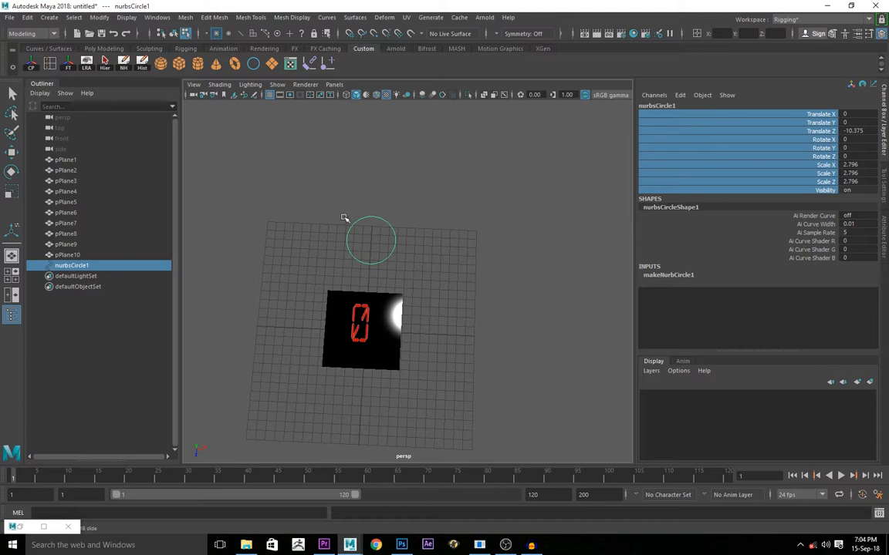
mouse_move(459, 172)
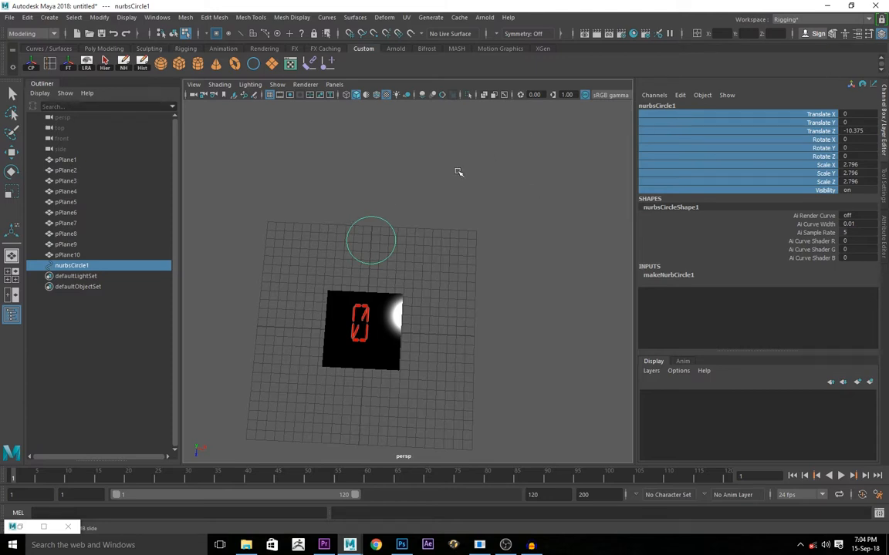
mouse_move(549, 293)
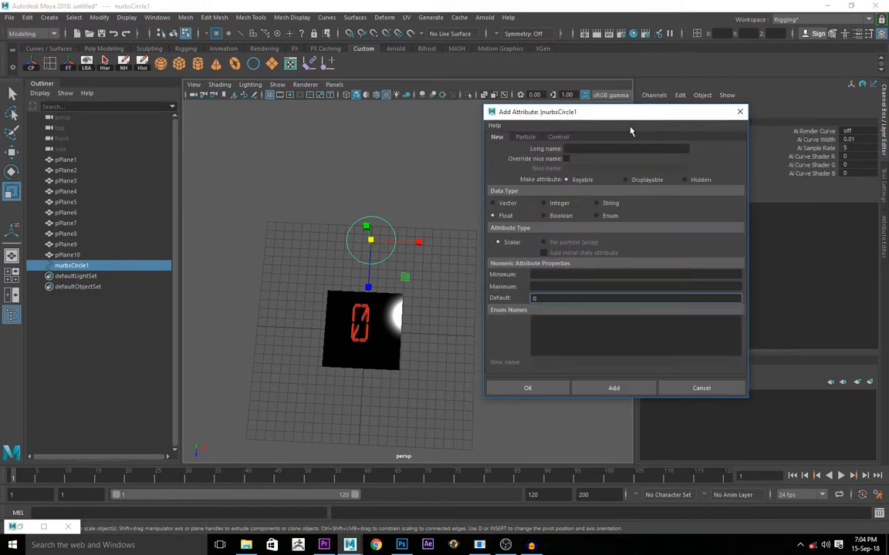
Add float attributes One and Two, each with minimum 0 and maximum 1
left_click(625, 148)
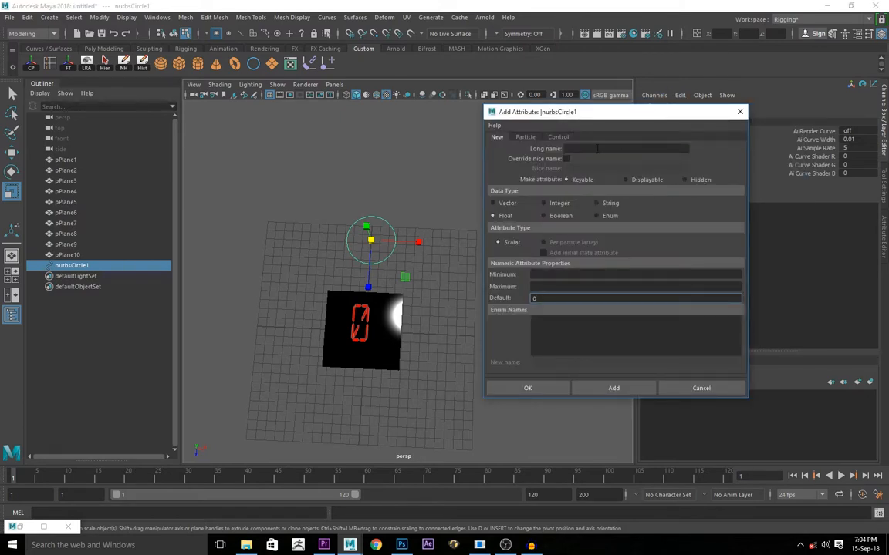
left_click(633, 298)
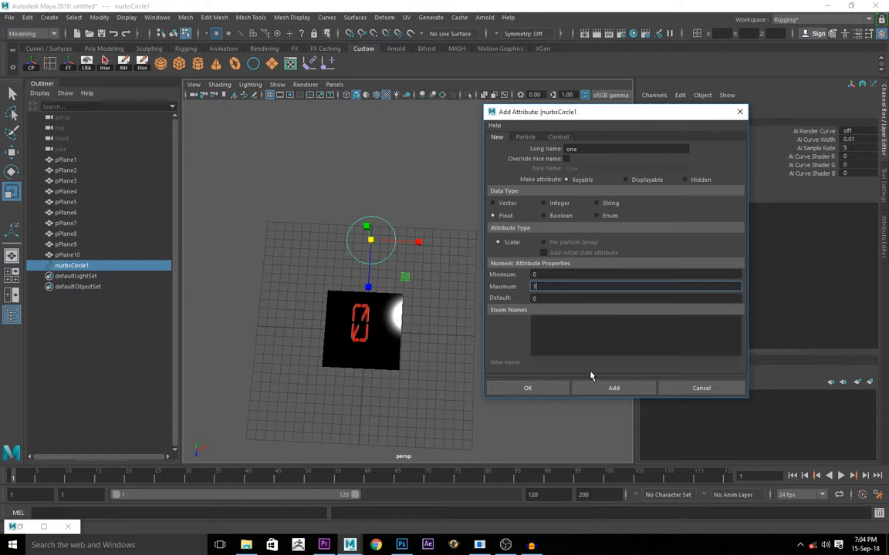
left_click(613, 388)
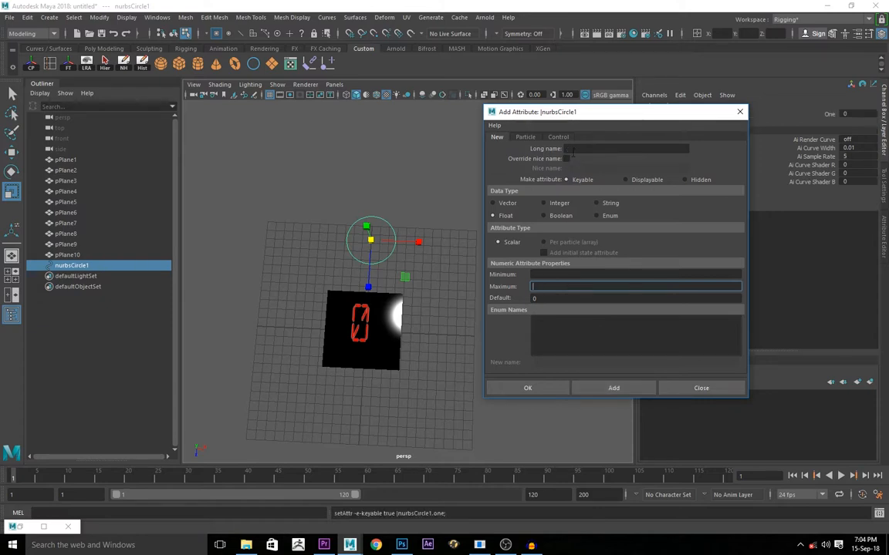
type("two")
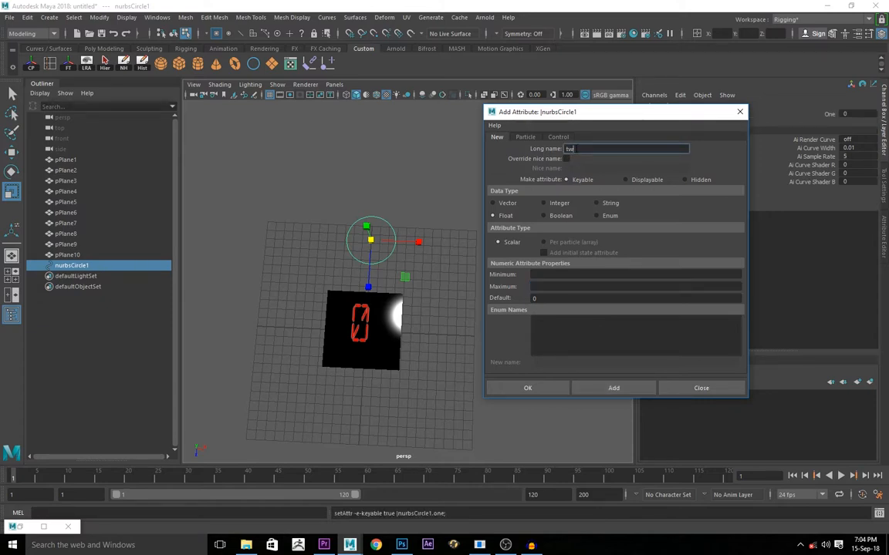
left_click(634, 274)
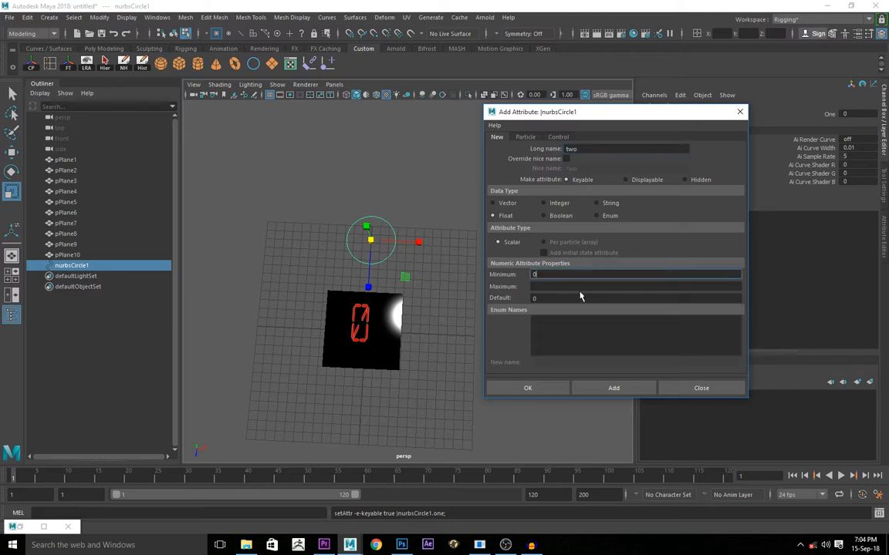
left_click(614, 389)
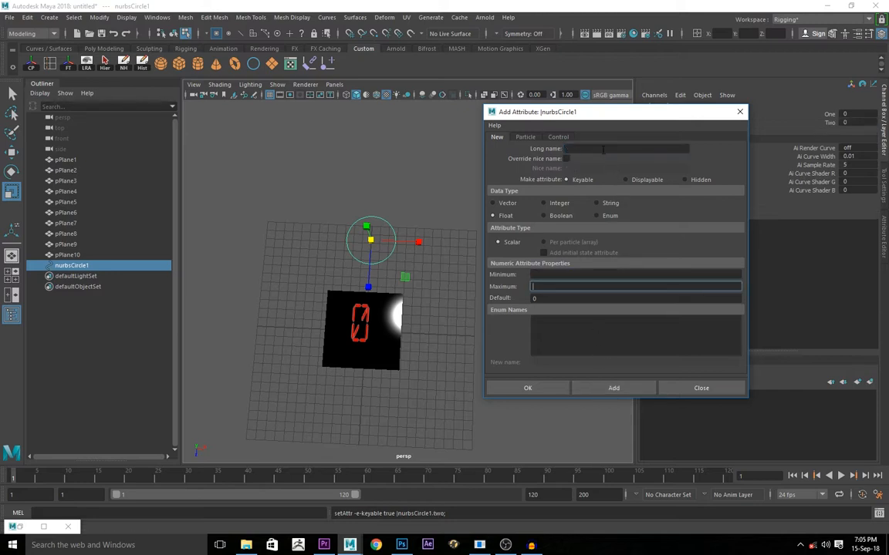
Add the remaining attributes Three, Four through Zero and finish the dialog
type("three")
type("1")
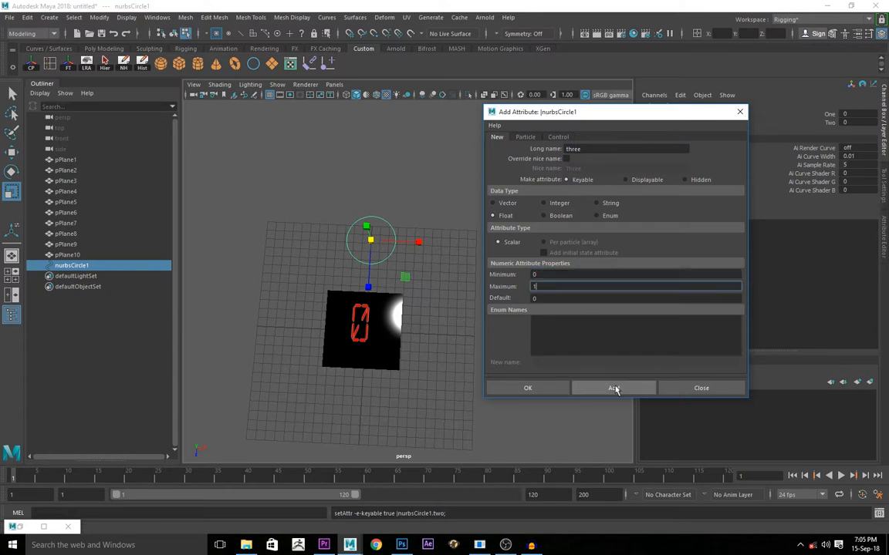
left_click(613, 388)
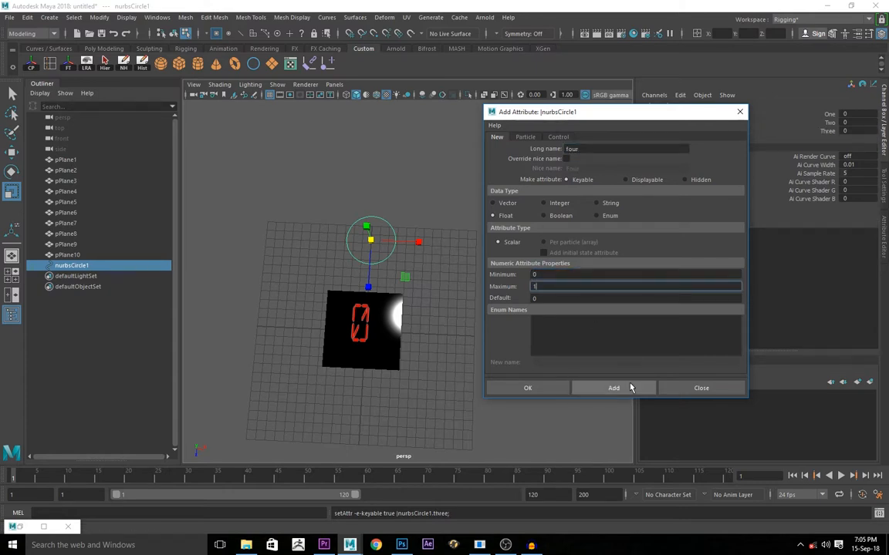
left_click(613, 388)
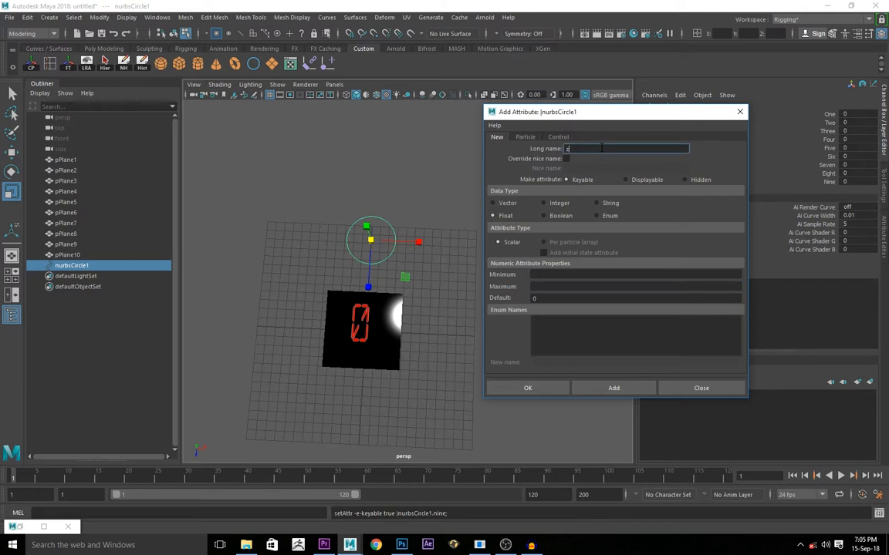
type("zero")
left_click(636, 286)
type("1")
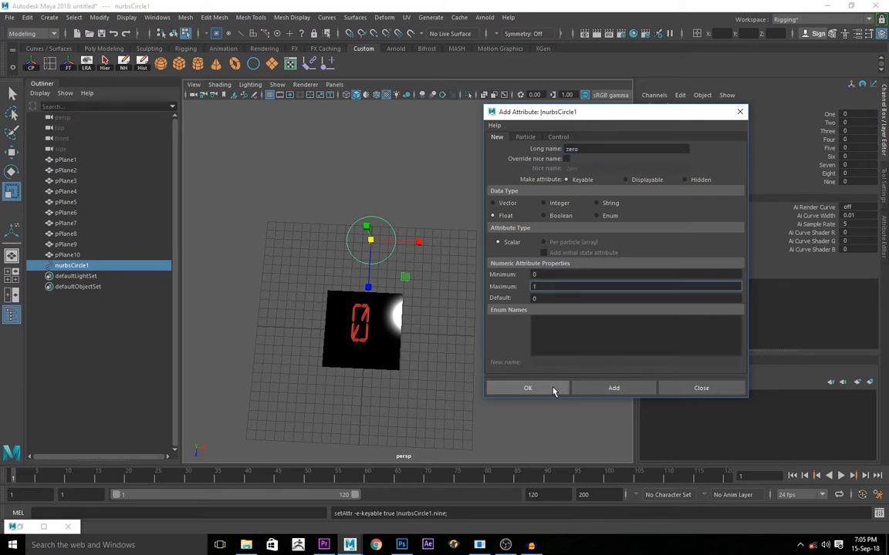
left_click(528, 388)
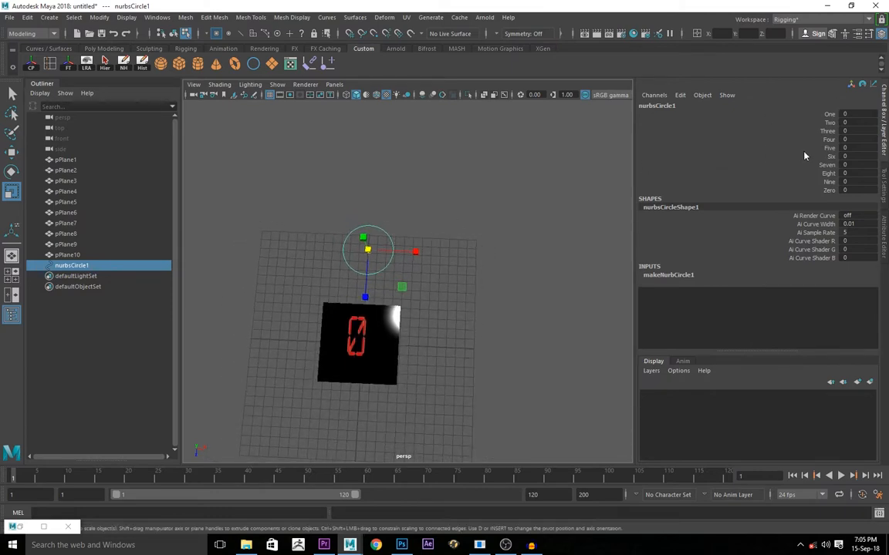
mouse_move(513, 305)
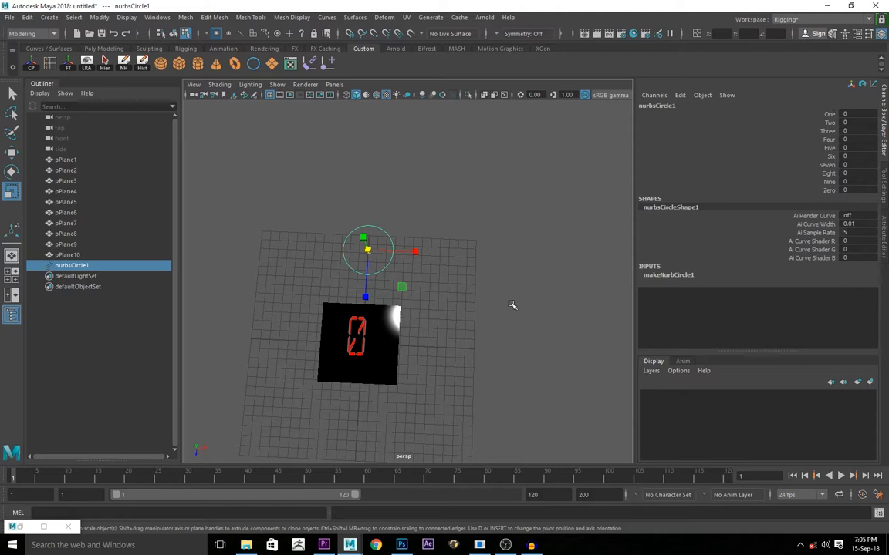
mouse_move(334, 392)
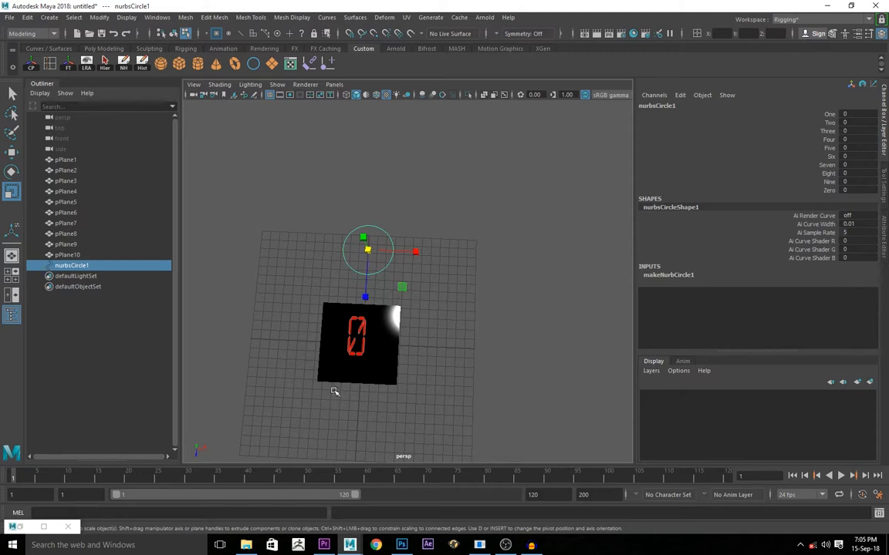
mouse_move(381, 356)
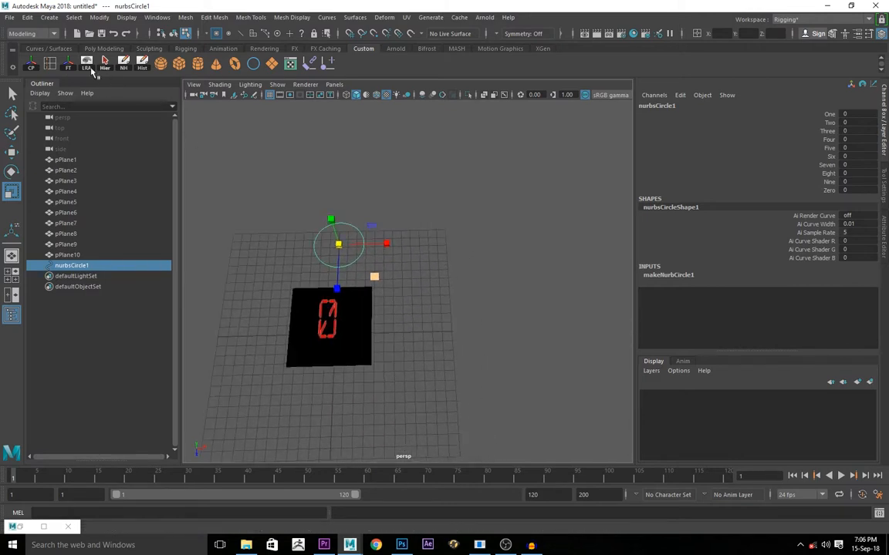
left_click(31, 33)
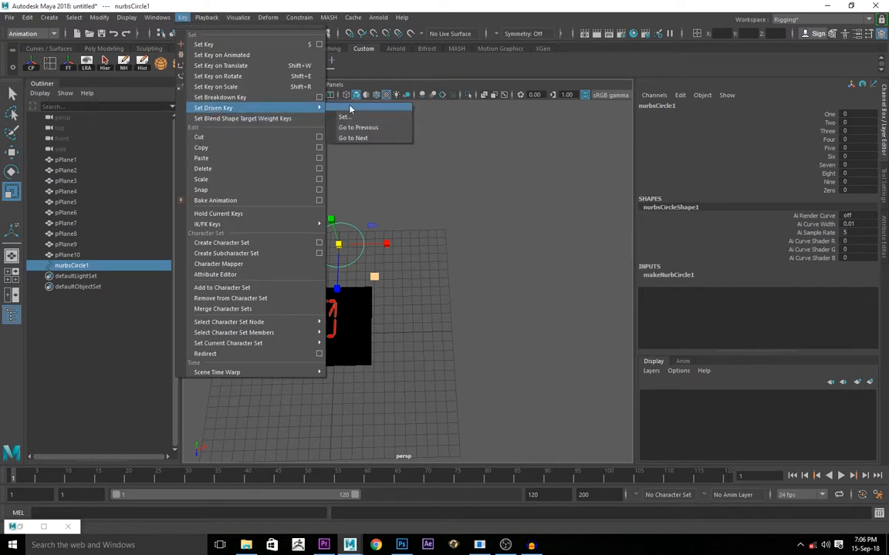
Open Set Driven Key and load nurbsCircle1 as the driver
left_click(344, 117)
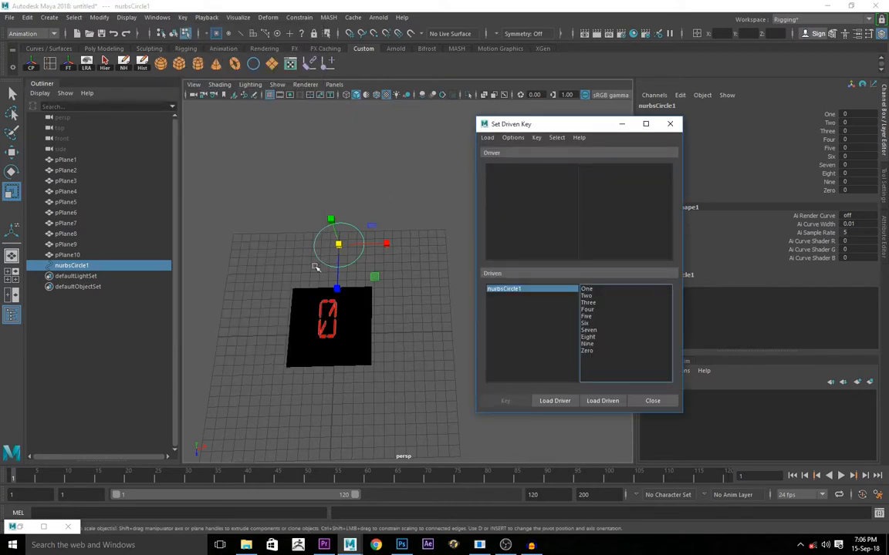
mouse_move(445, 264)
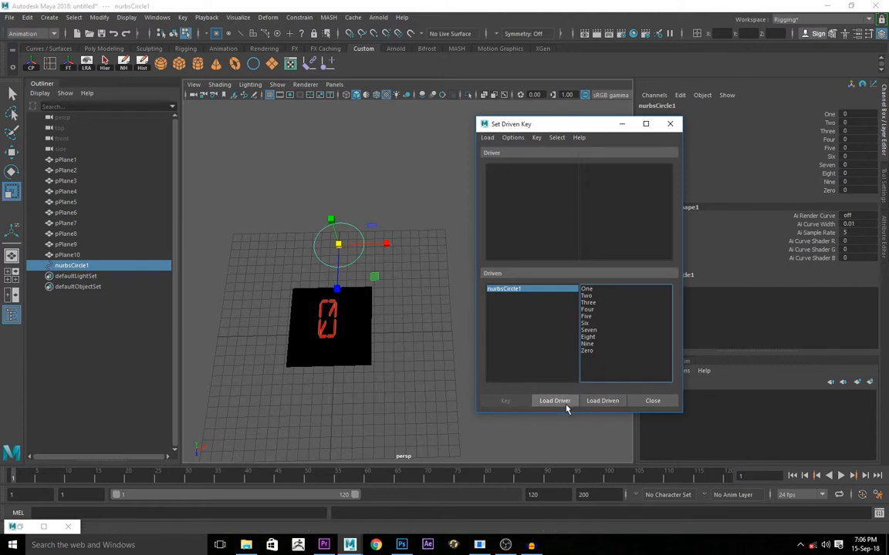
left_click(554, 400)
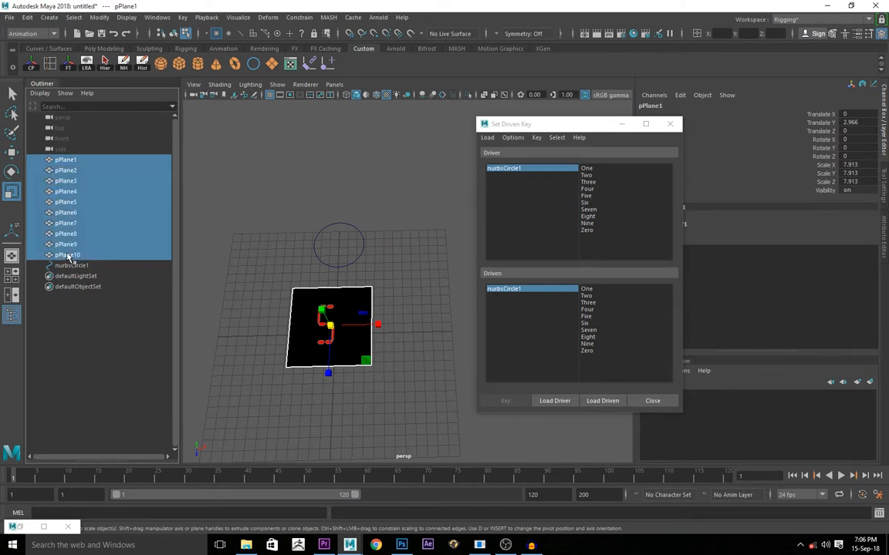
Load pPlane1–pPlane10 as driven objects with Visibility as the driven attribute
left_click(603, 401)
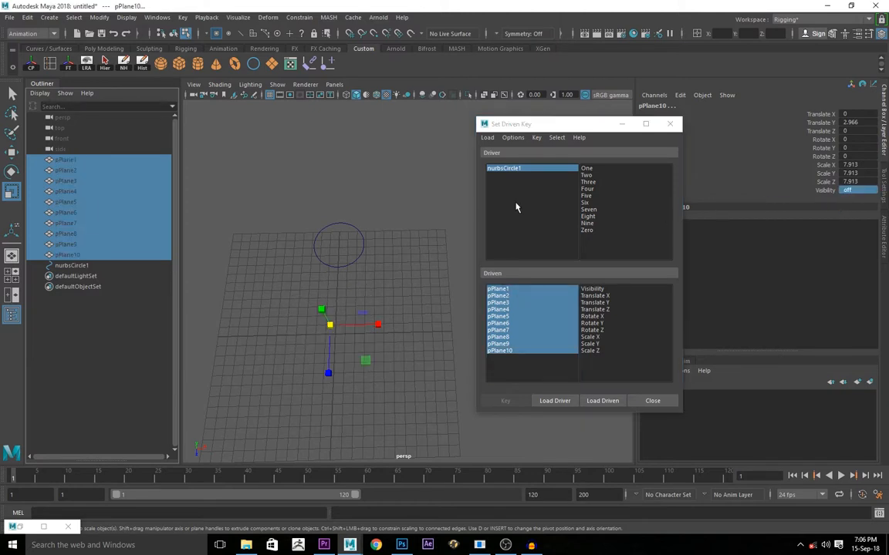
left_click(592, 289)
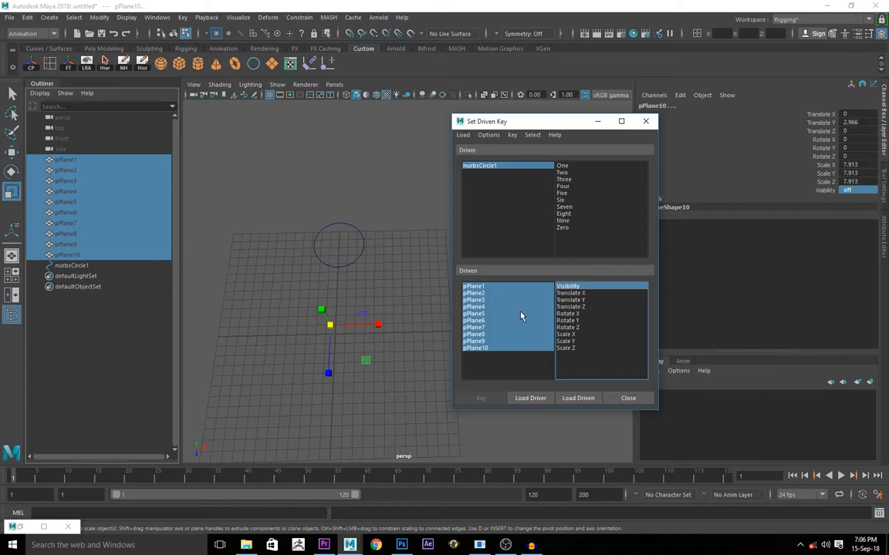
mouse_move(494, 191)
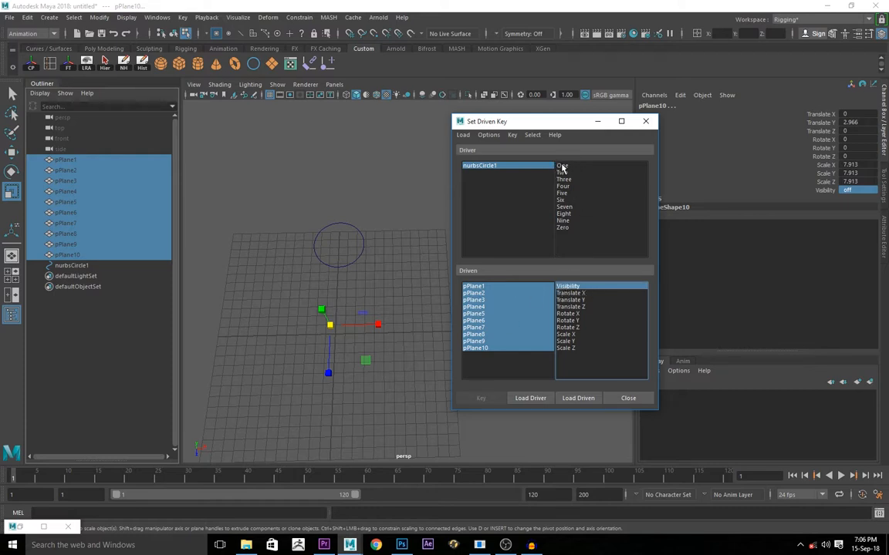
Key pPlane1–10 Visibility off for each driver attribute, One through Zero
left_click(562, 165)
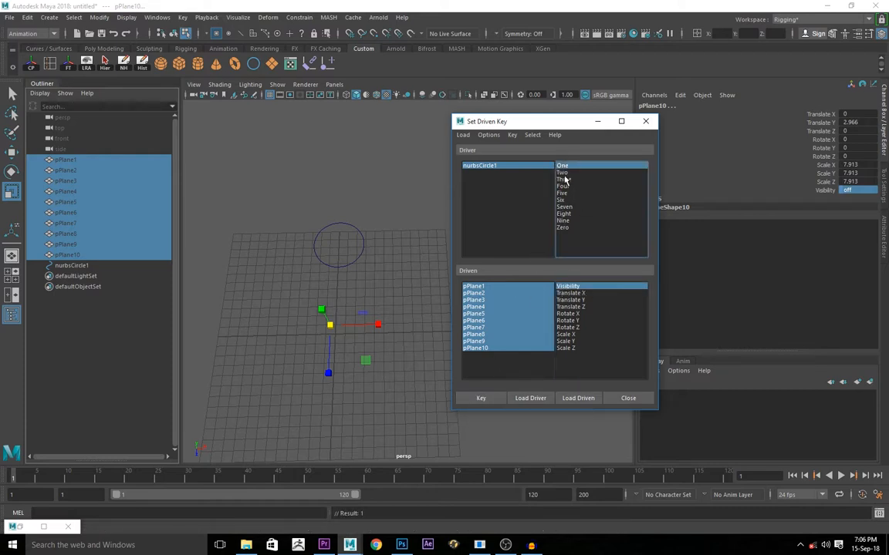
left_click(563, 172)
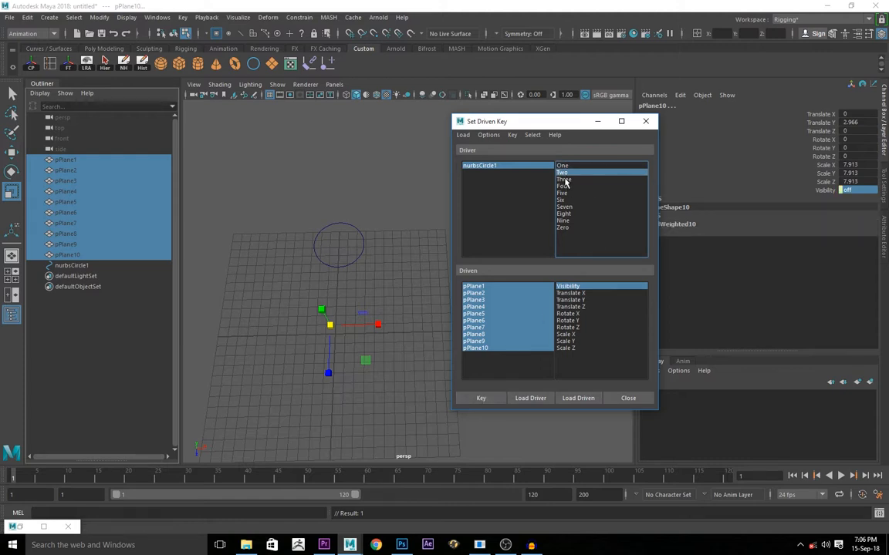
left_click(564, 186)
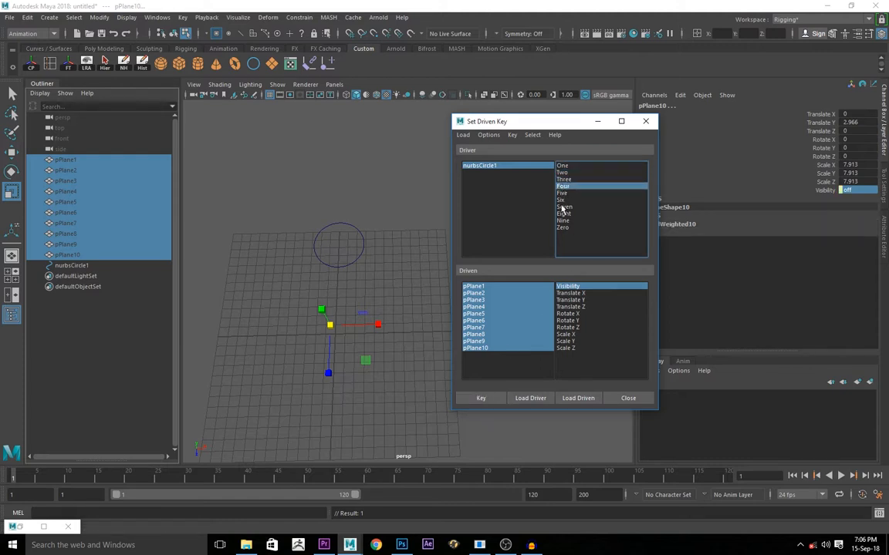
left_click(563, 193)
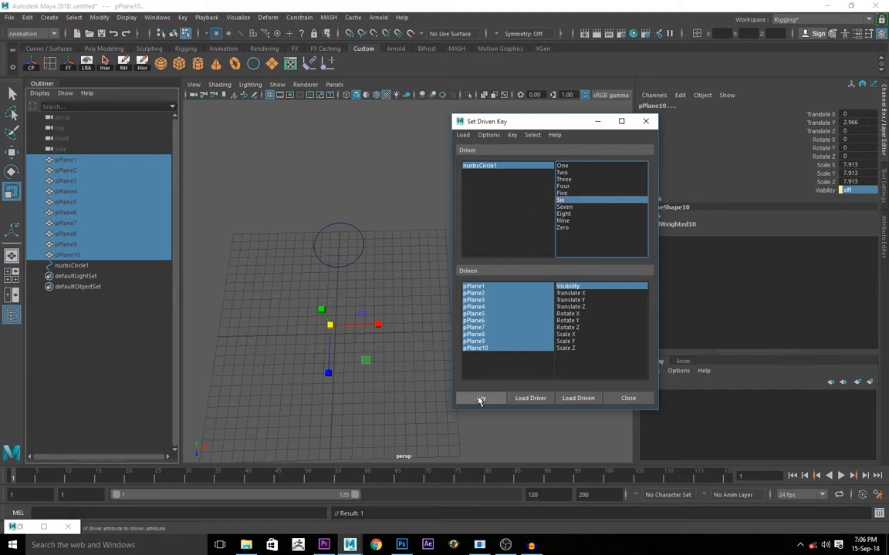
left_click(565, 206)
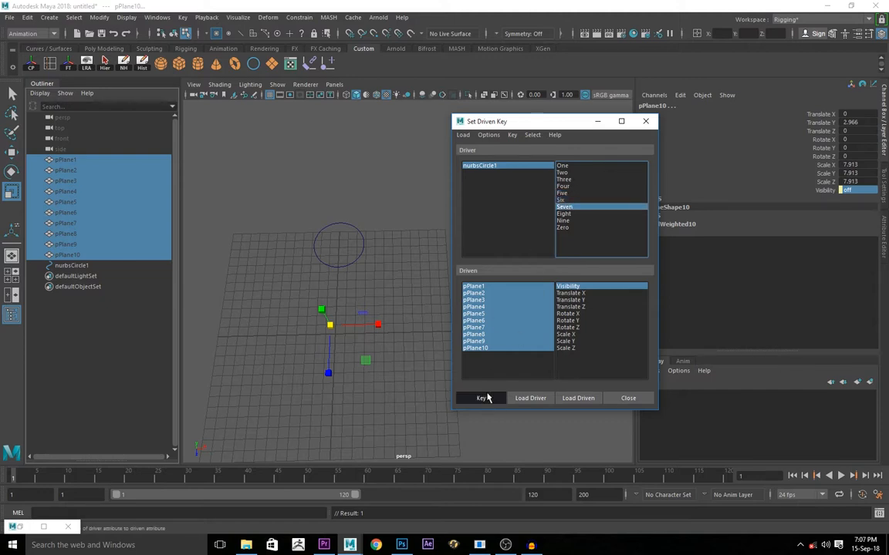
left_click(565, 213)
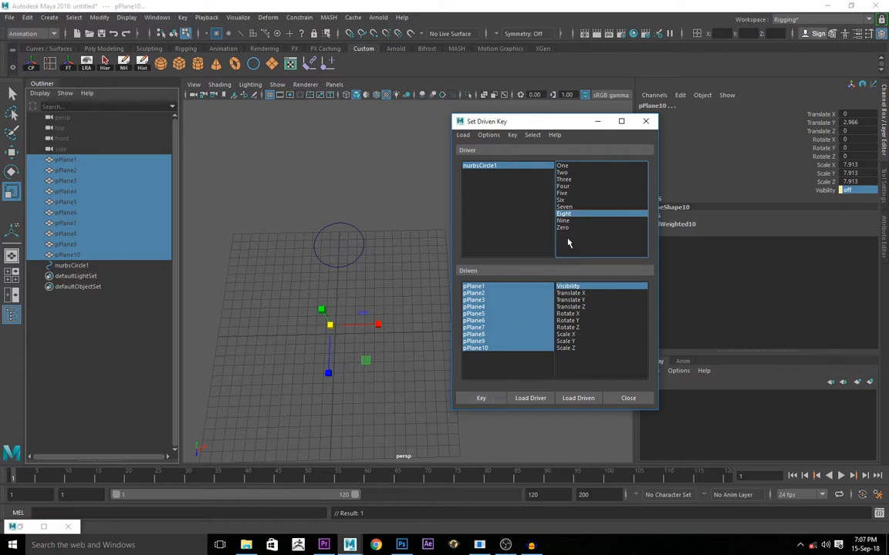
left_click(562, 227)
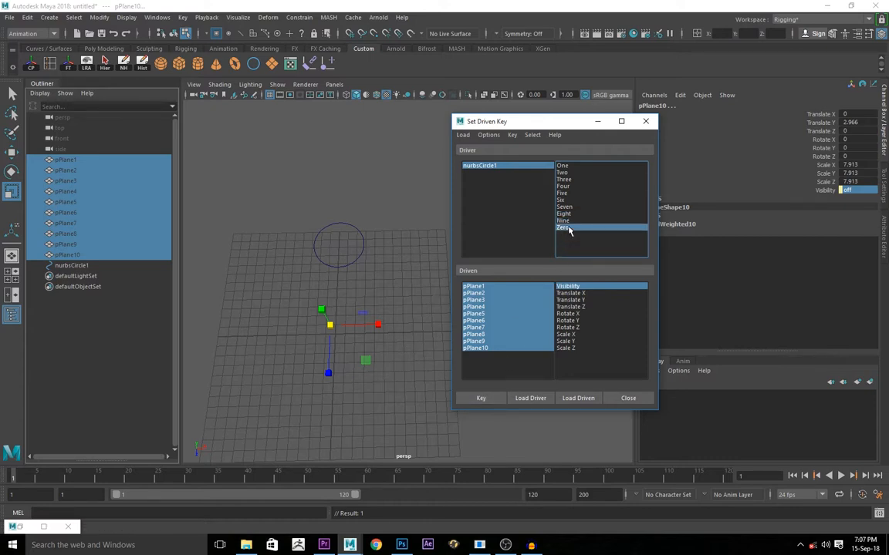
mouse_move(437, 189)
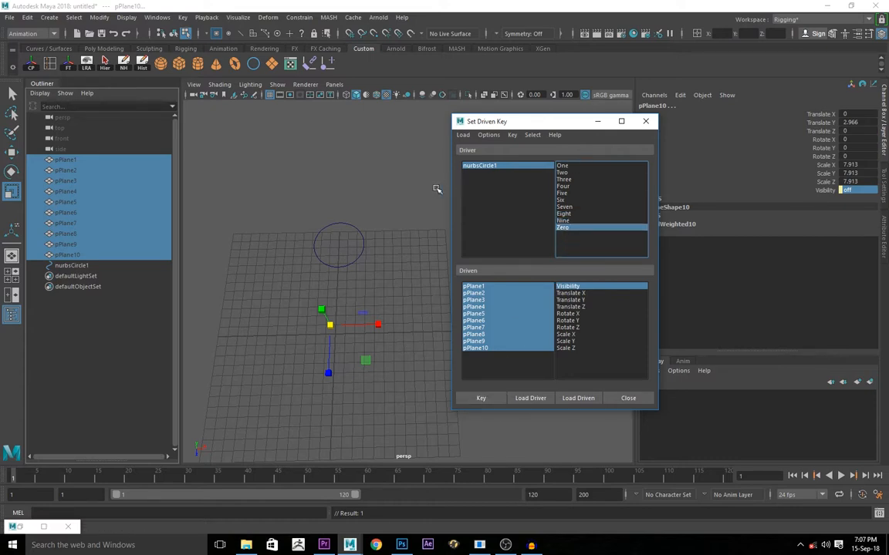
mouse_move(495, 244)
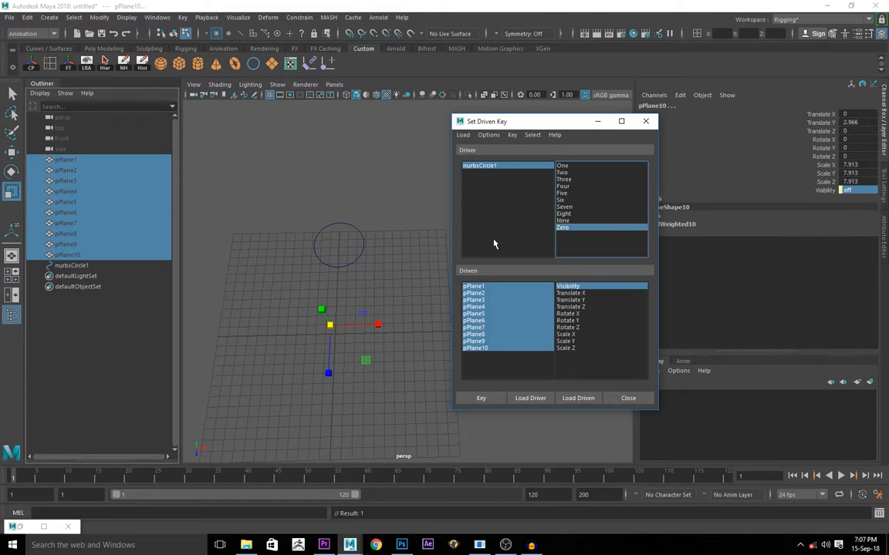
mouse_move(580, 177)
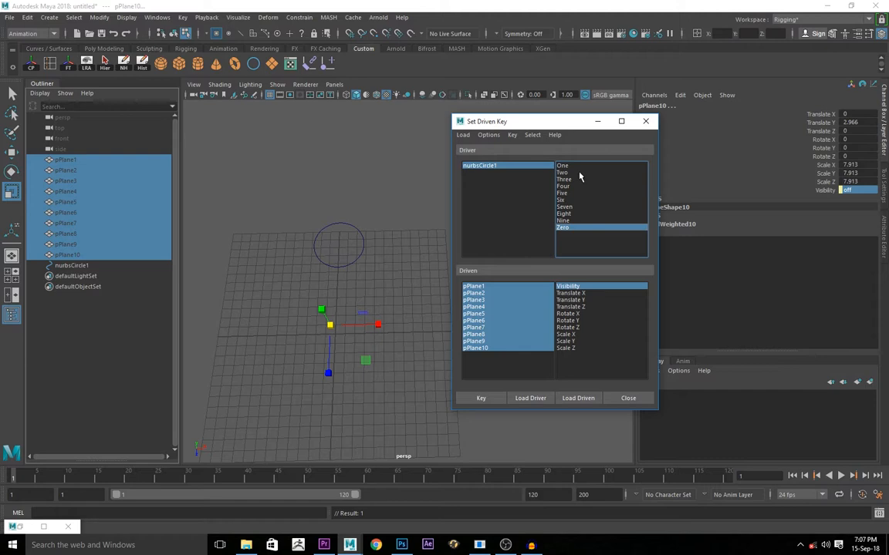
mouse_move(453, 237)
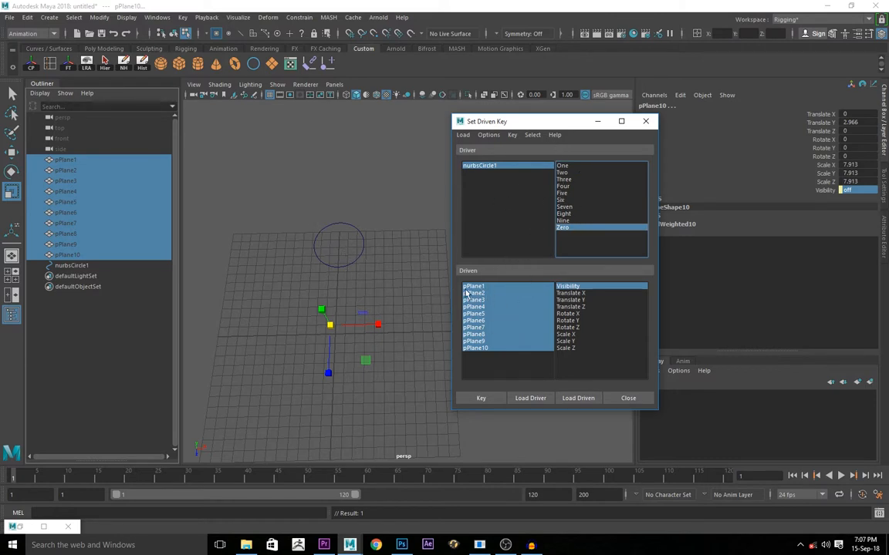
Key pPlane1 visible for One, then choose Two and turn pPlane2's visibility on
left_click(563, 165)
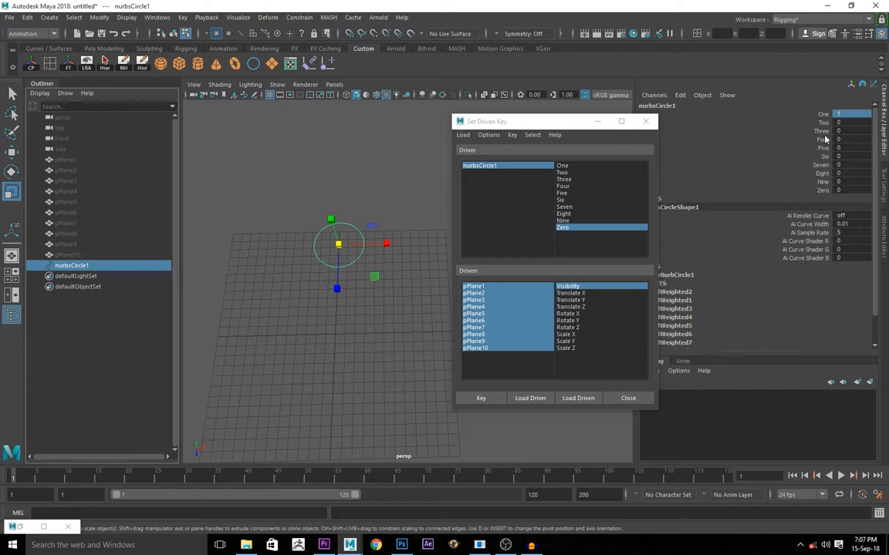
left_click(474, 286)
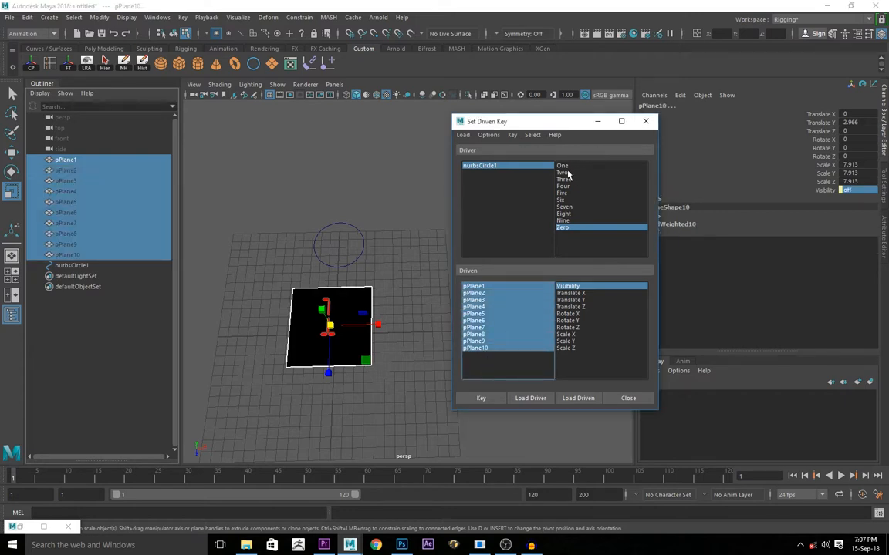
left_click(562, 165)
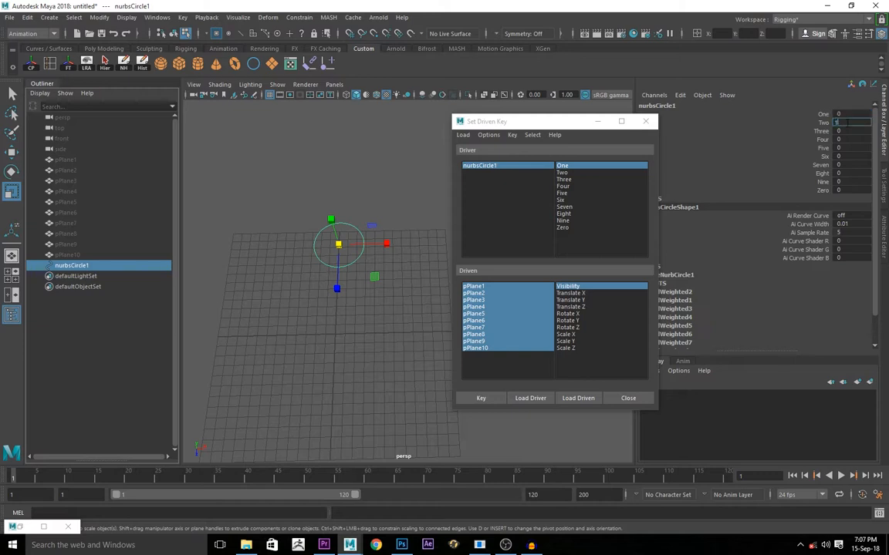
left_click(563, 172)
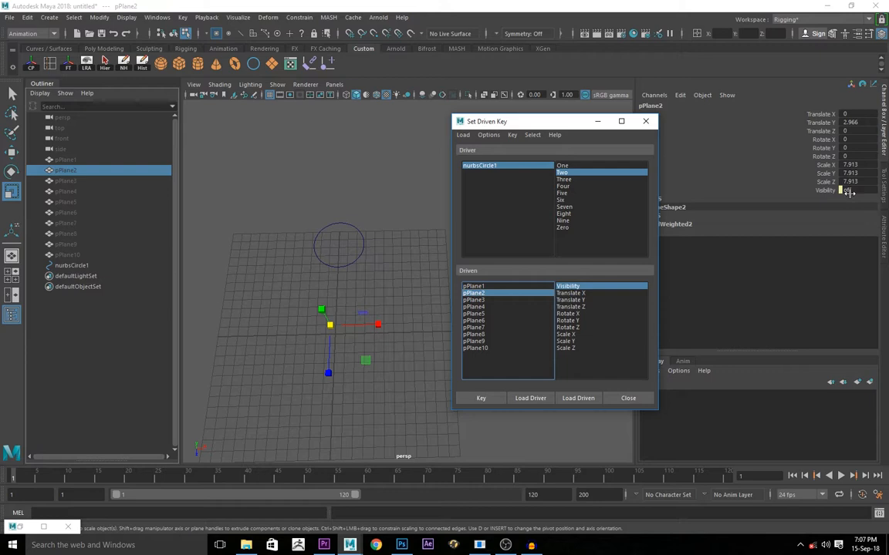
left_click(473, 286)
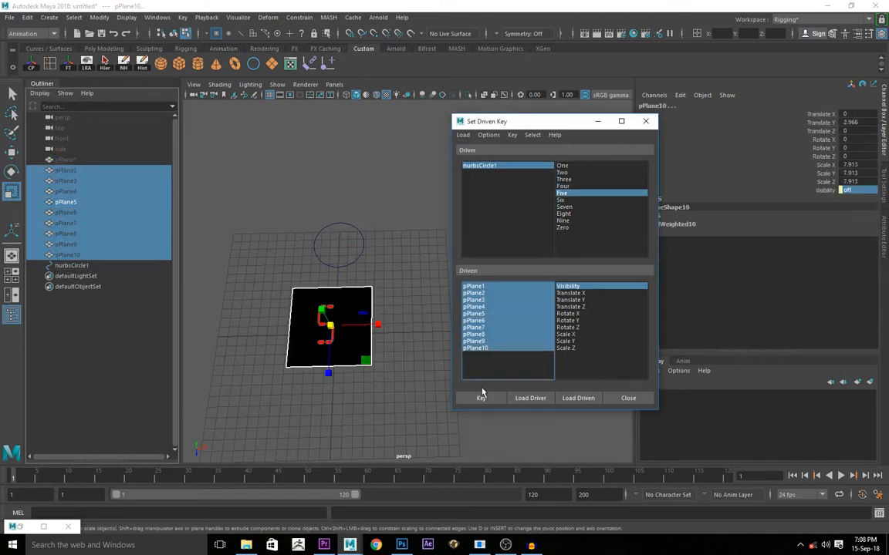
Key the matching planes visible for Five, Six and Eight, then choose Zero
left_click(475, 334)
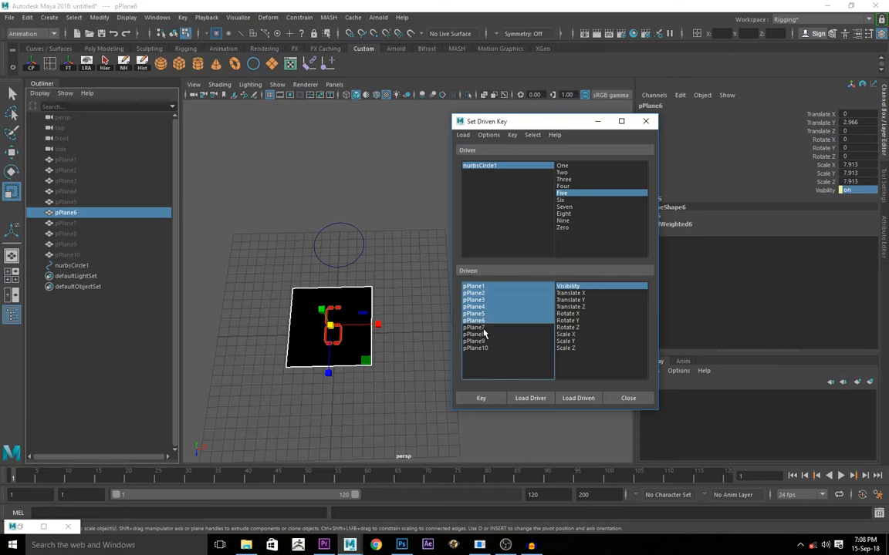
left_click(473, 327)
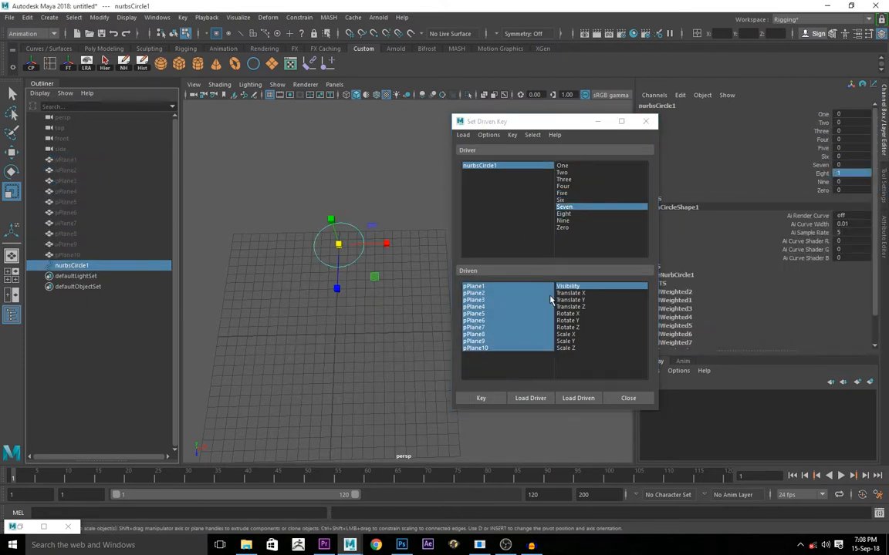
left_click(564, 213)
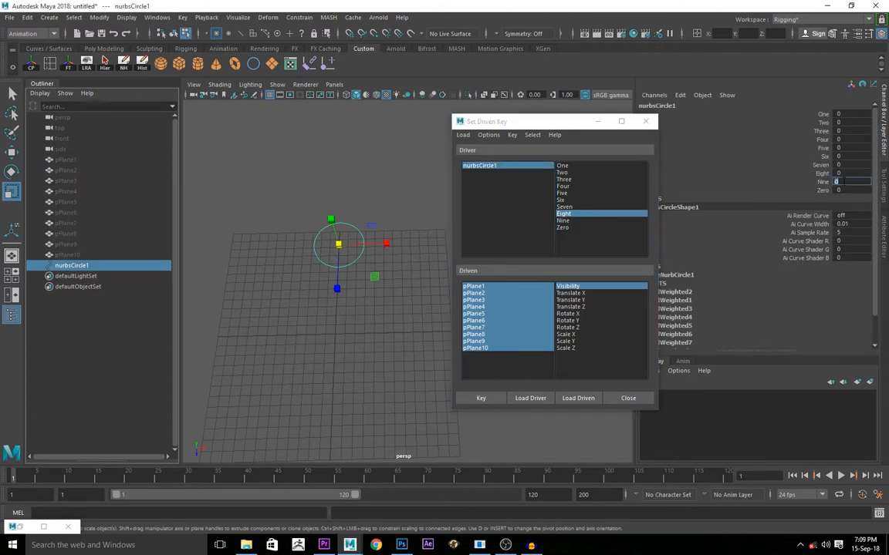
left_click(563, 221)
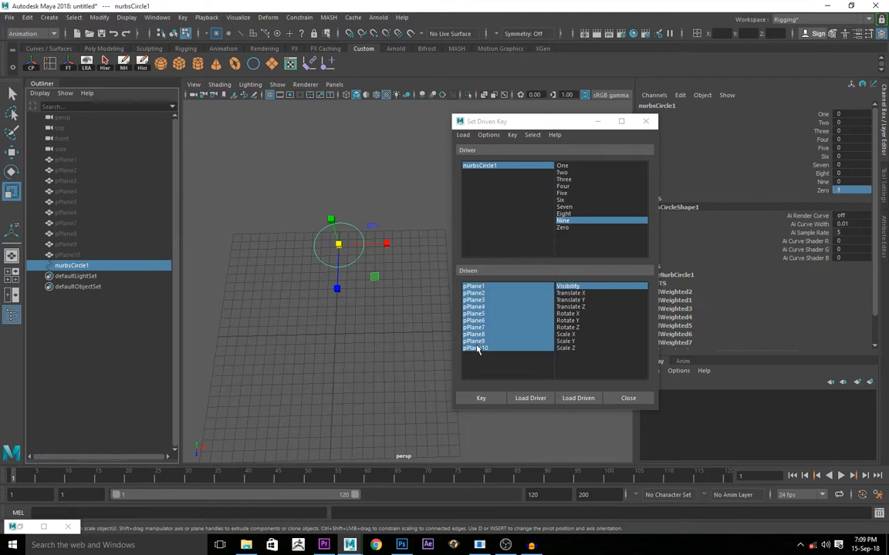
left_click(476, 348)
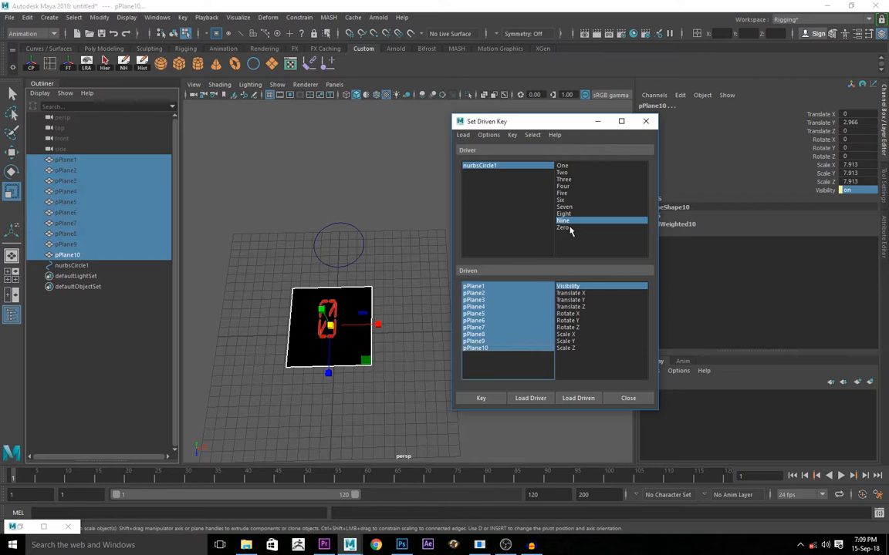
left_click(563, 228)
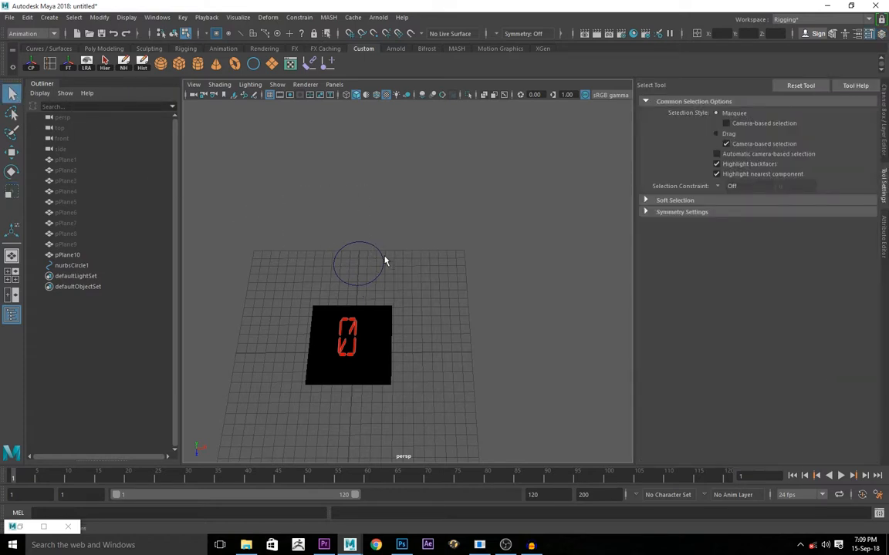
Select the nurbsCircle1 controller circle
left_click(359, 264)
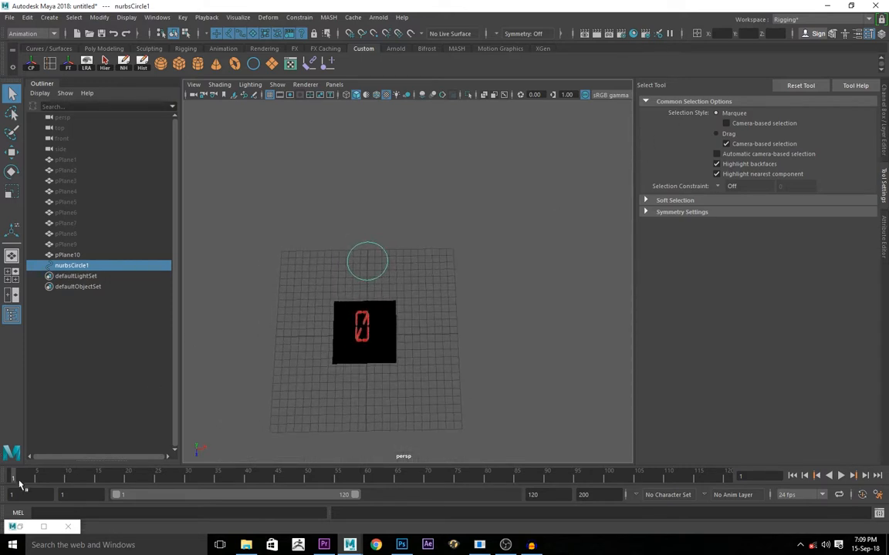
mouse_move(530, 245)
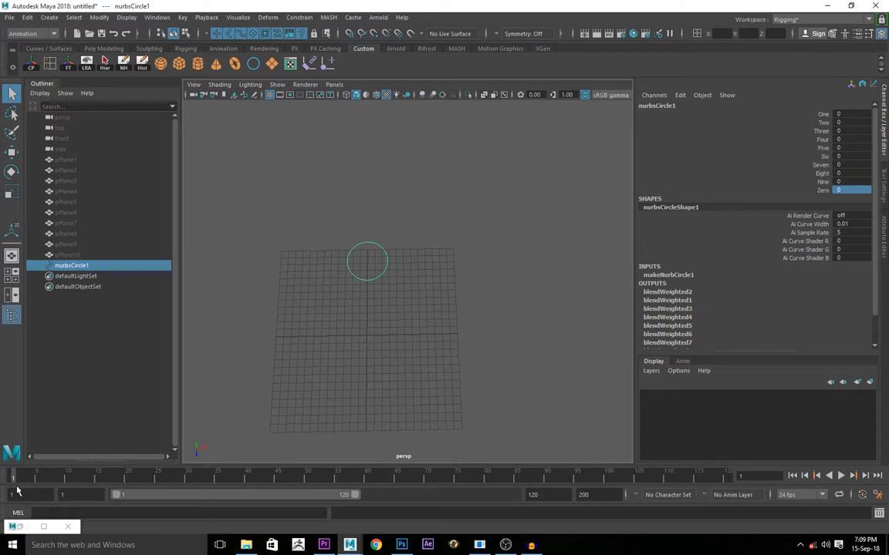
mouse_move(166, 481)
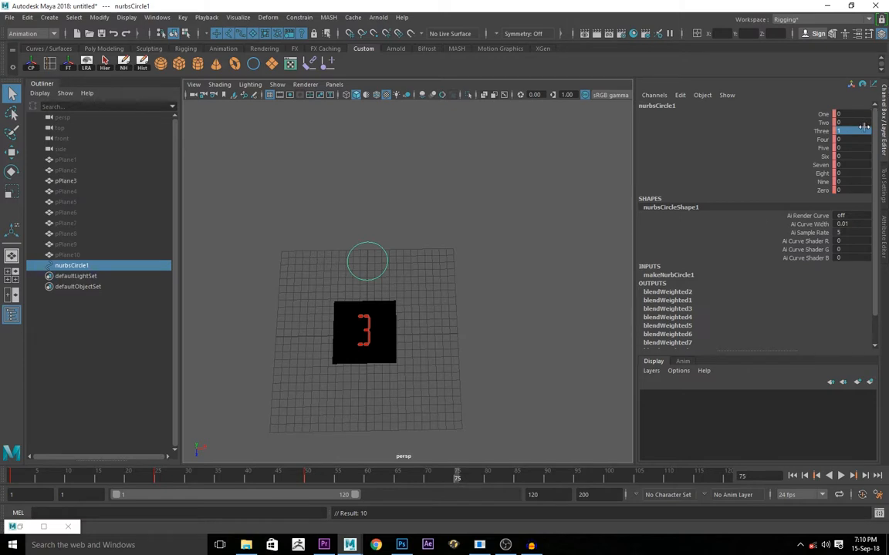
Step to the next frame to key the count, extending to frame 250 with Zero keyed at 225
left_click(848, 131)
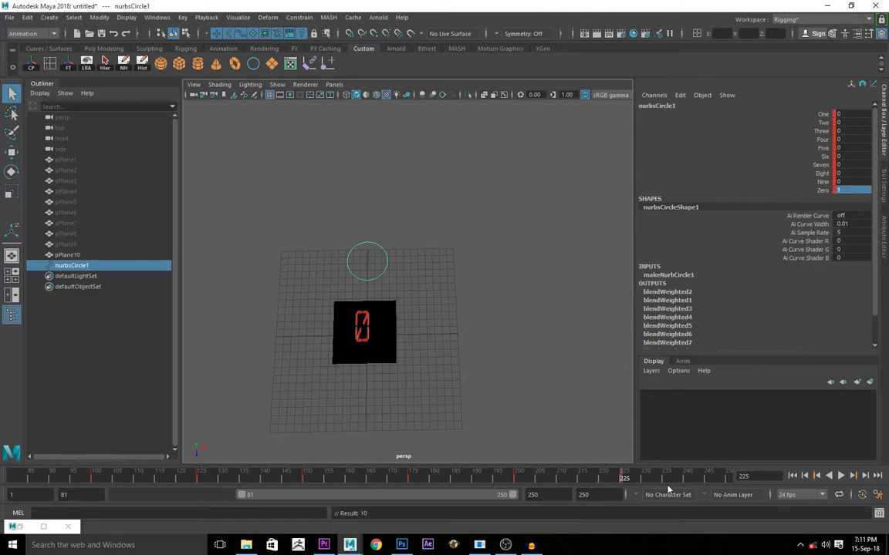
mouse_move(465, 507)
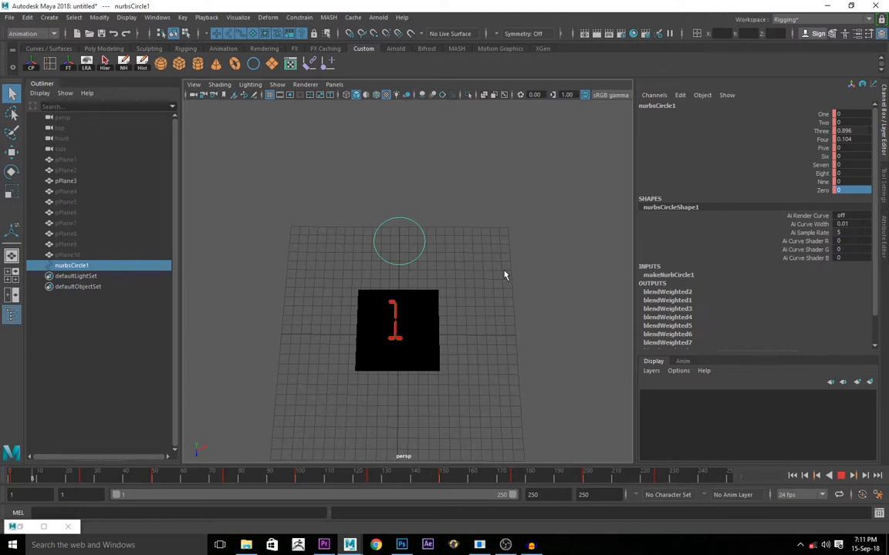
Play the animation forward from frame 1 so the digit cycles through its keyed numbers
left_click(168, 470)
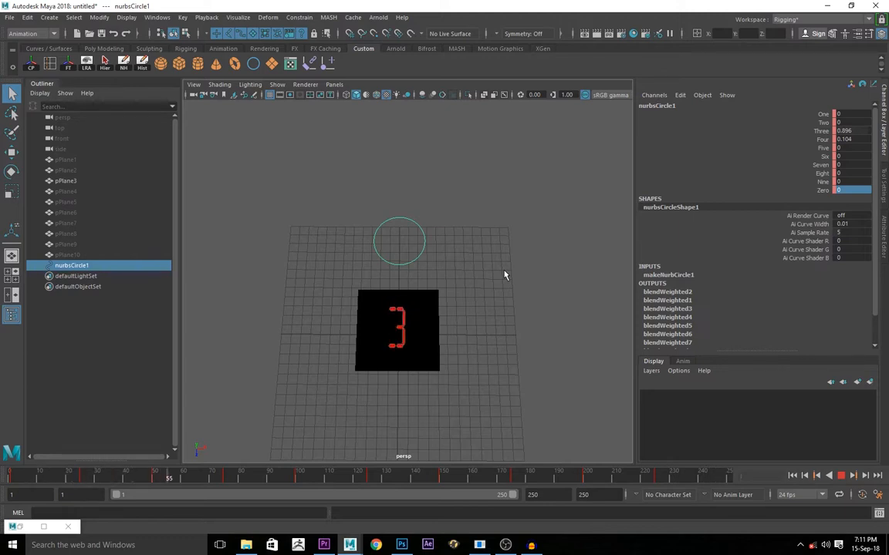